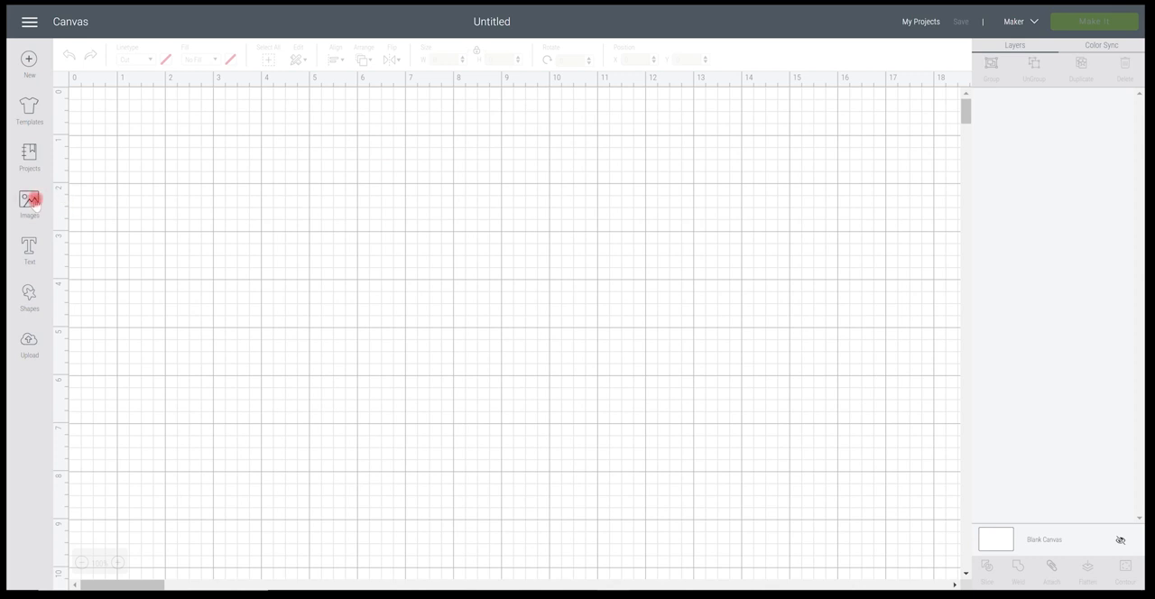
Search the image library for 'snow flake' filtered to Draw Only art type.
click(29, 202)
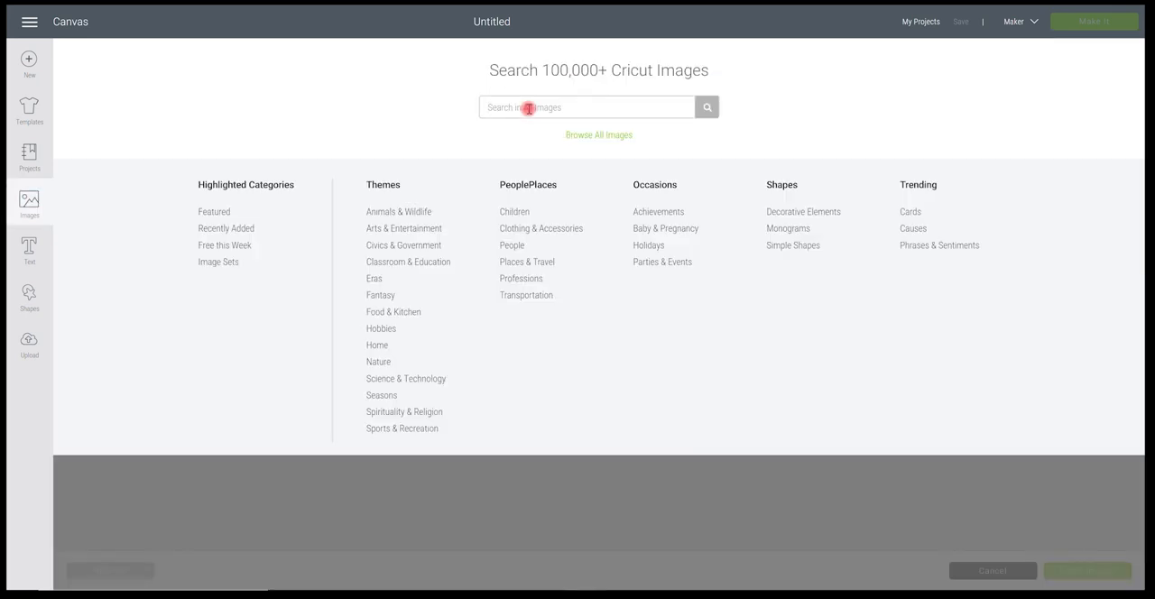
click(708, 107)
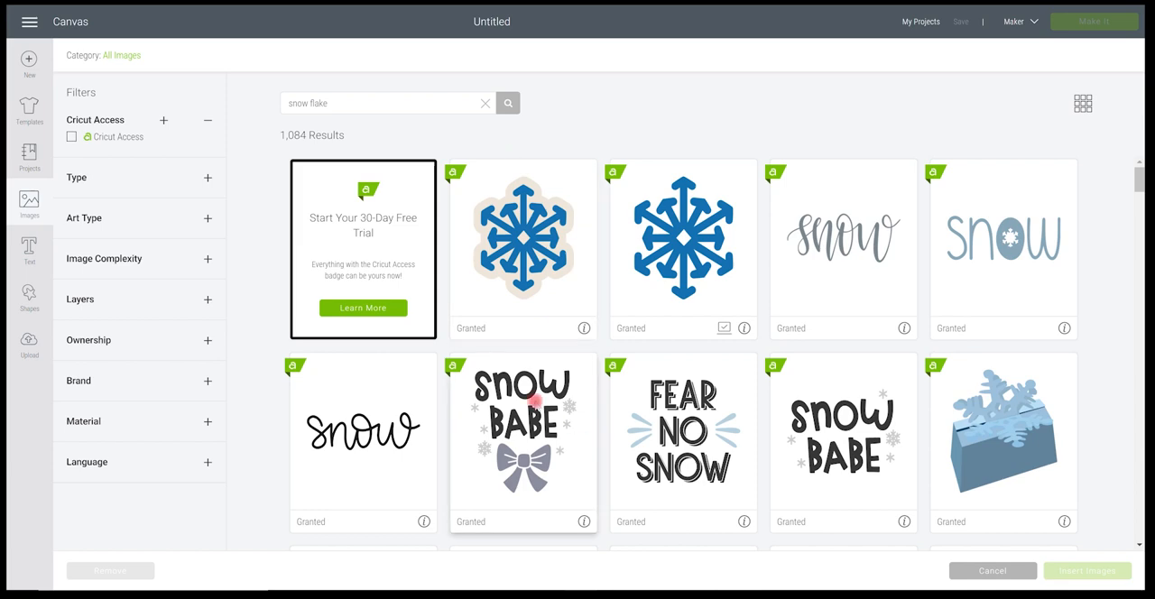
mouse_move(523, 424)
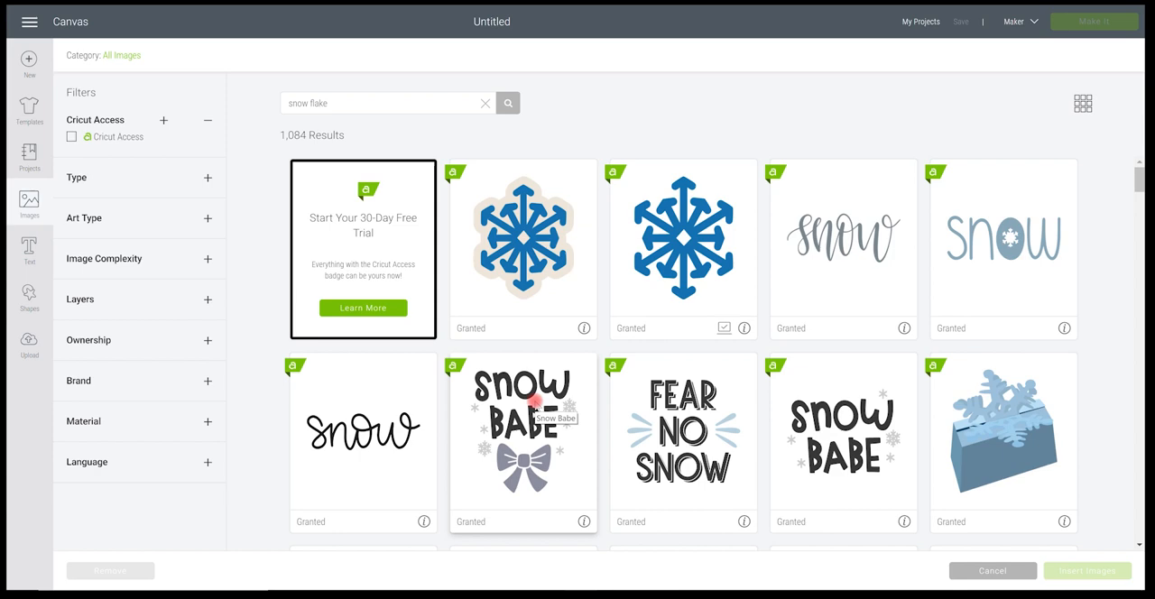
mouse_move(209, 218)
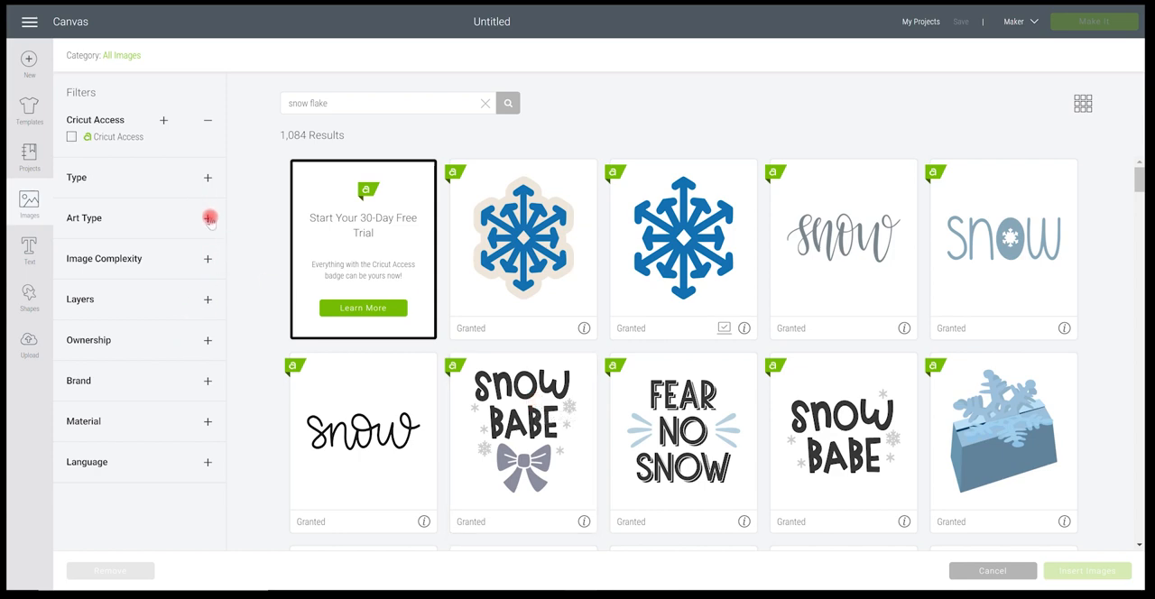
click(208, 216)
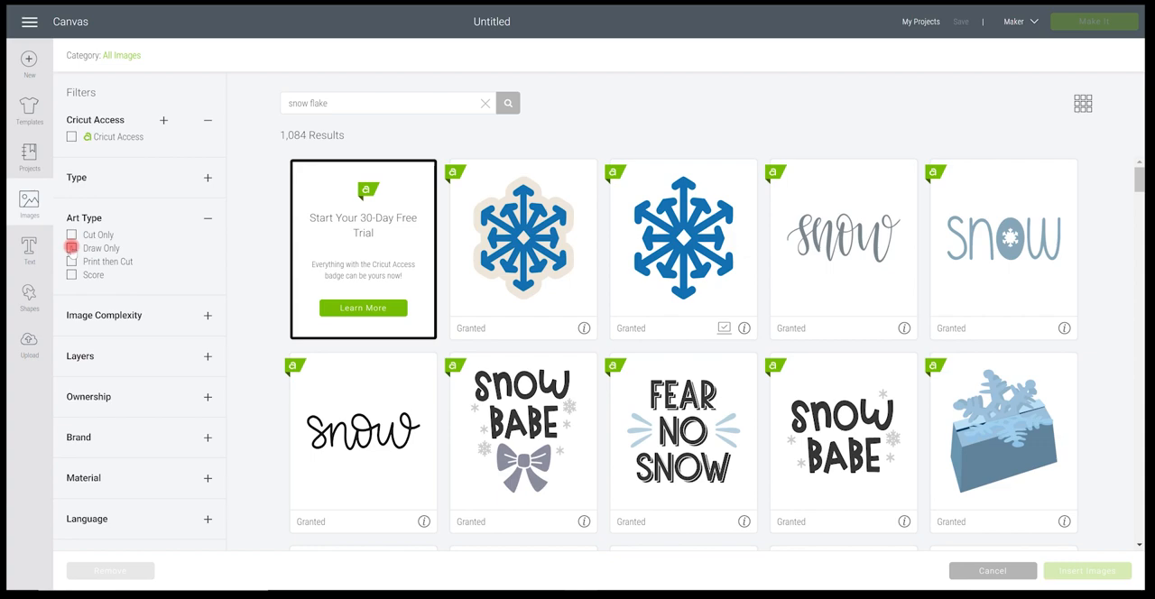
click(72, 247)
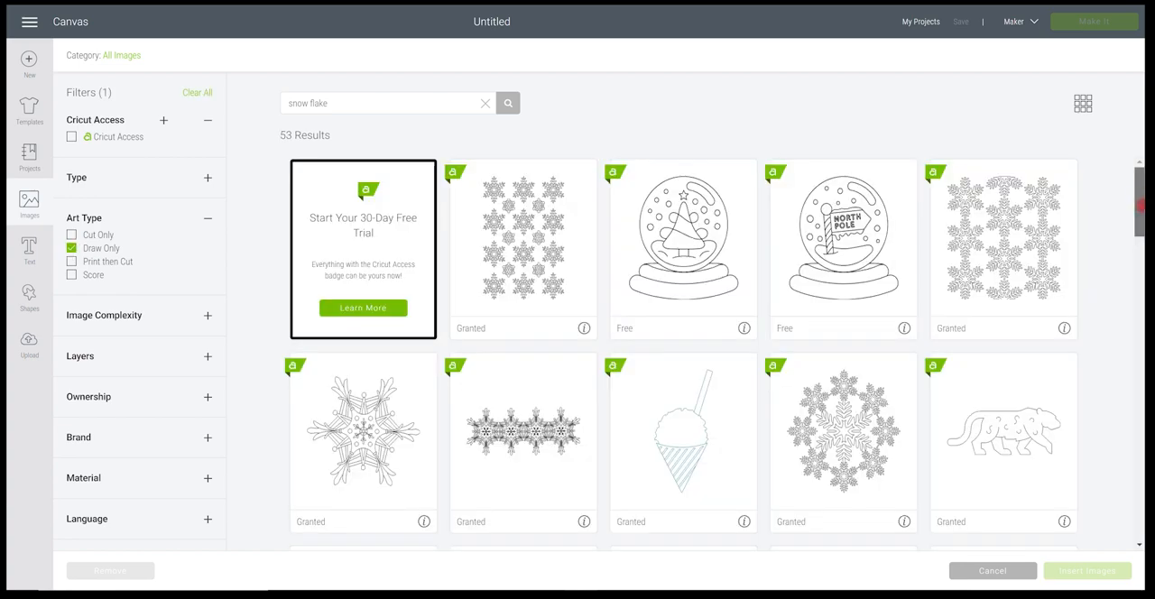
Choose the six-armed line snowflake and insert it onto the canvas.
scroll(down, 3)
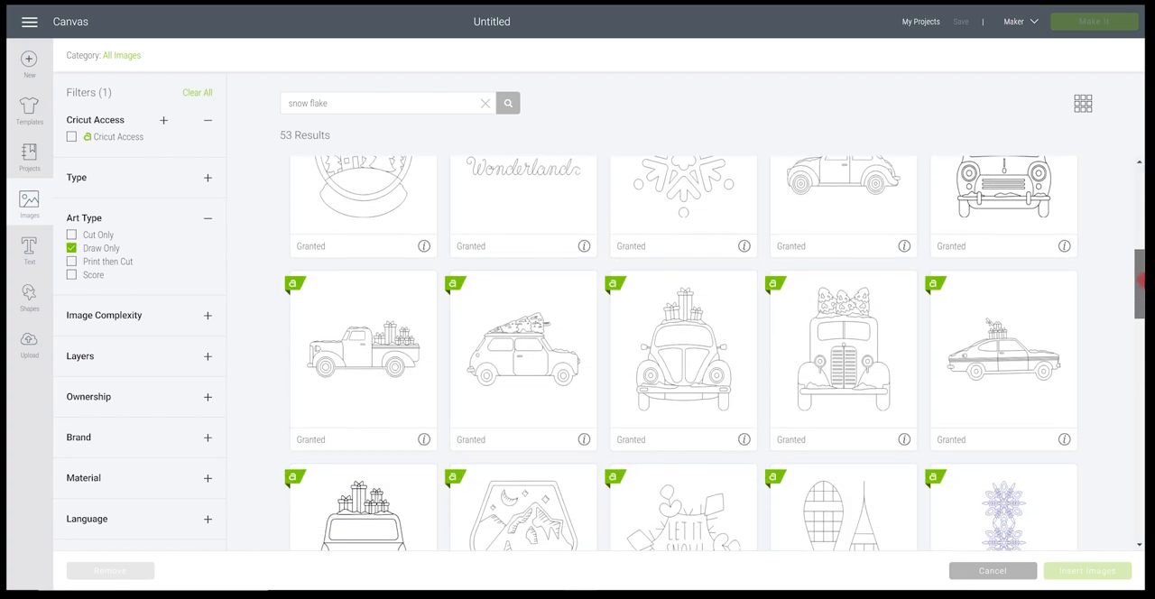
scroll(down, 3)
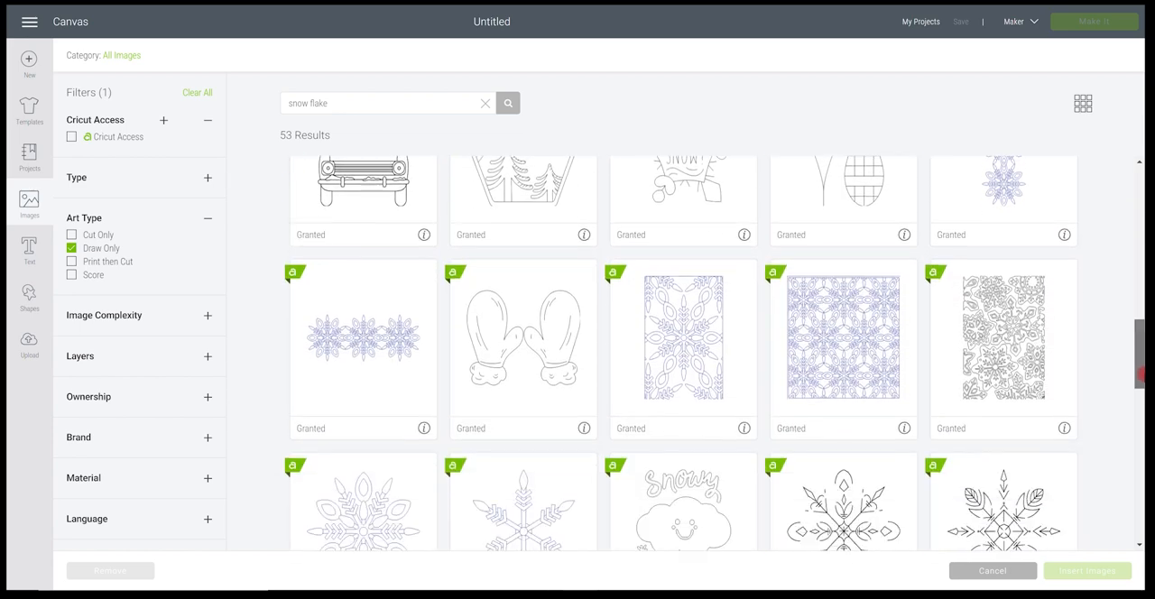
scroll(down, 3)
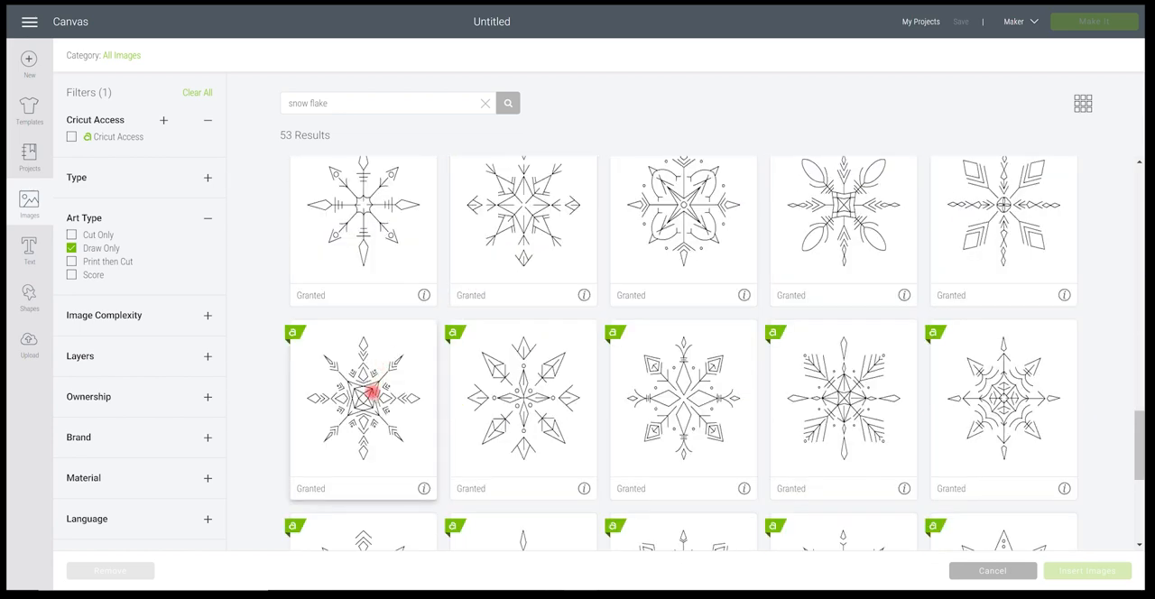
click(361, 408)
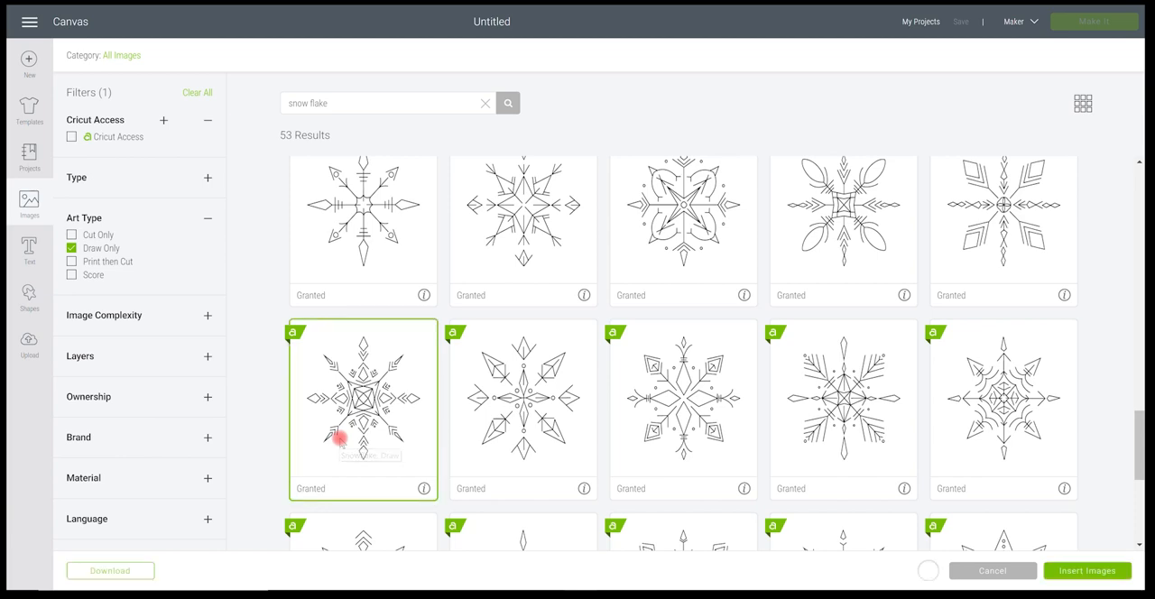
click(1087, 570)
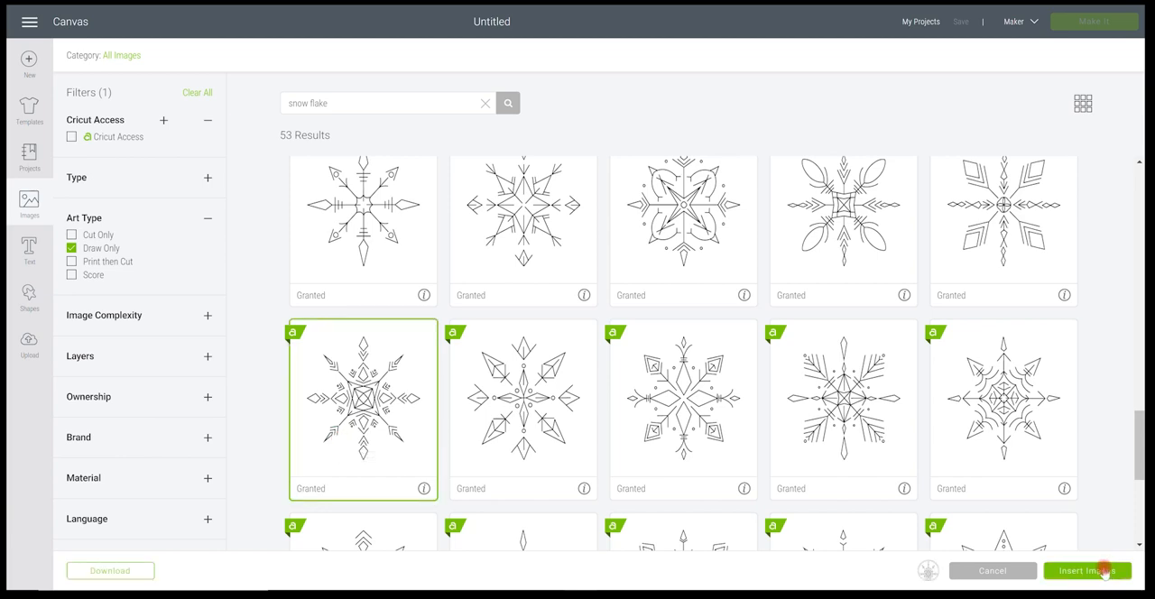
click(1087, 571)
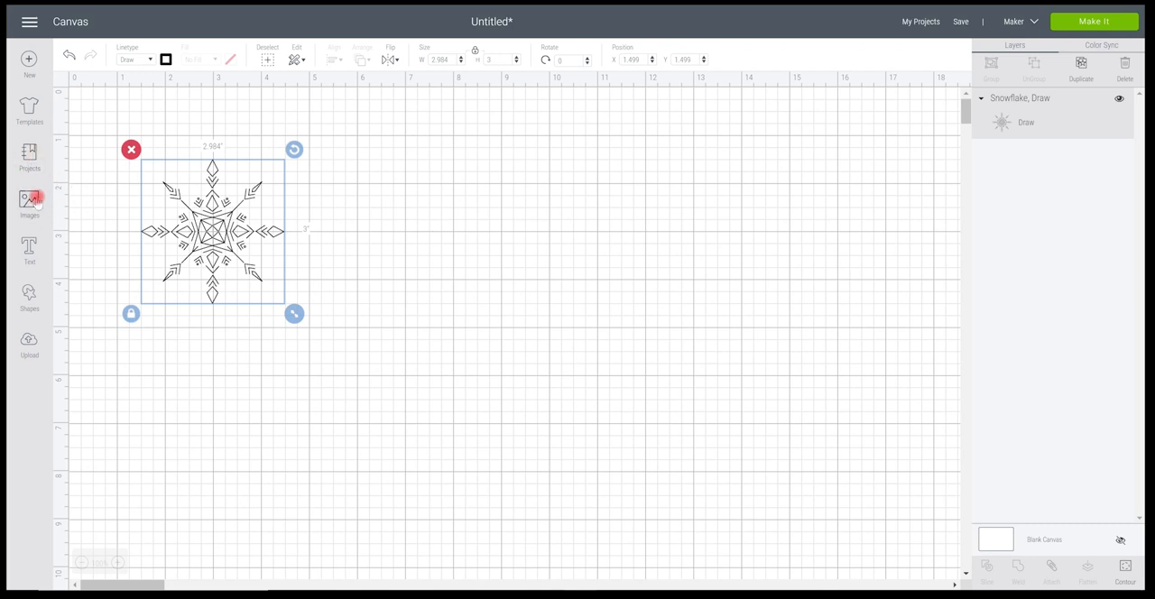
Reopen the image library and browse the snowflake results for the Let It Snow phrase.
click(29, 202)
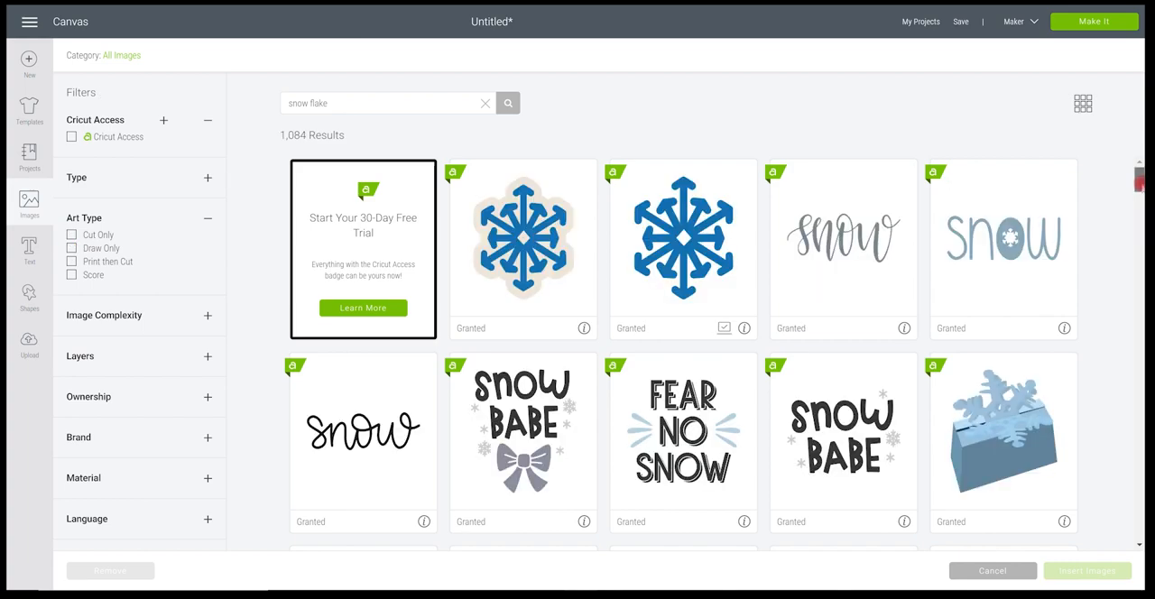
scroll(down, 3)
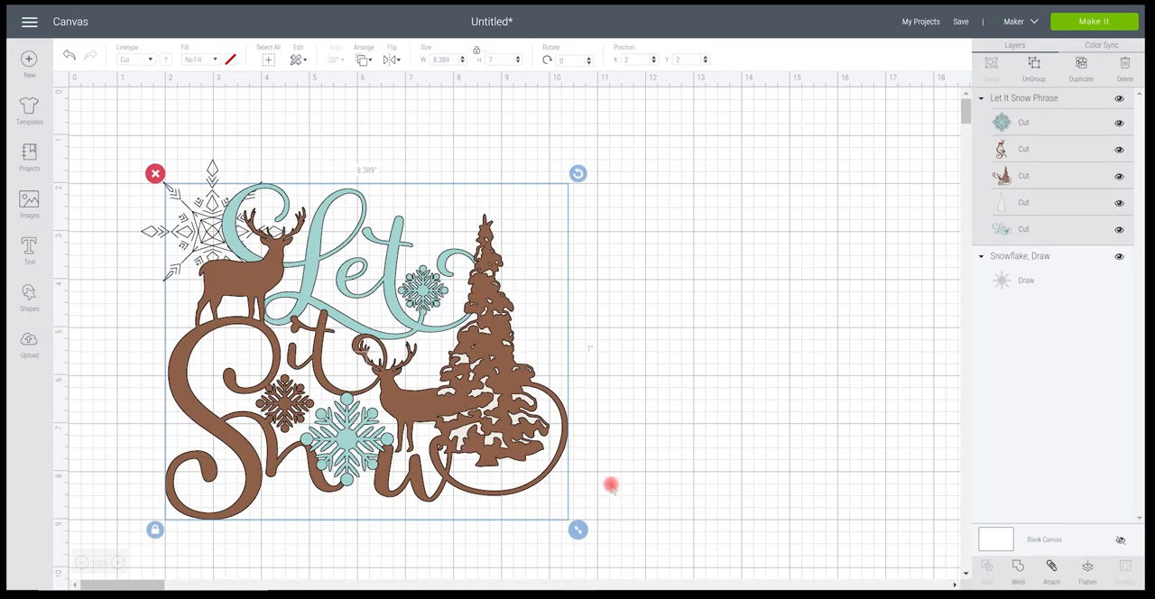
Move the Let It Snow phrase right of the snowflake and set its operation to Draw.
drag(361, 343, 605, 370)
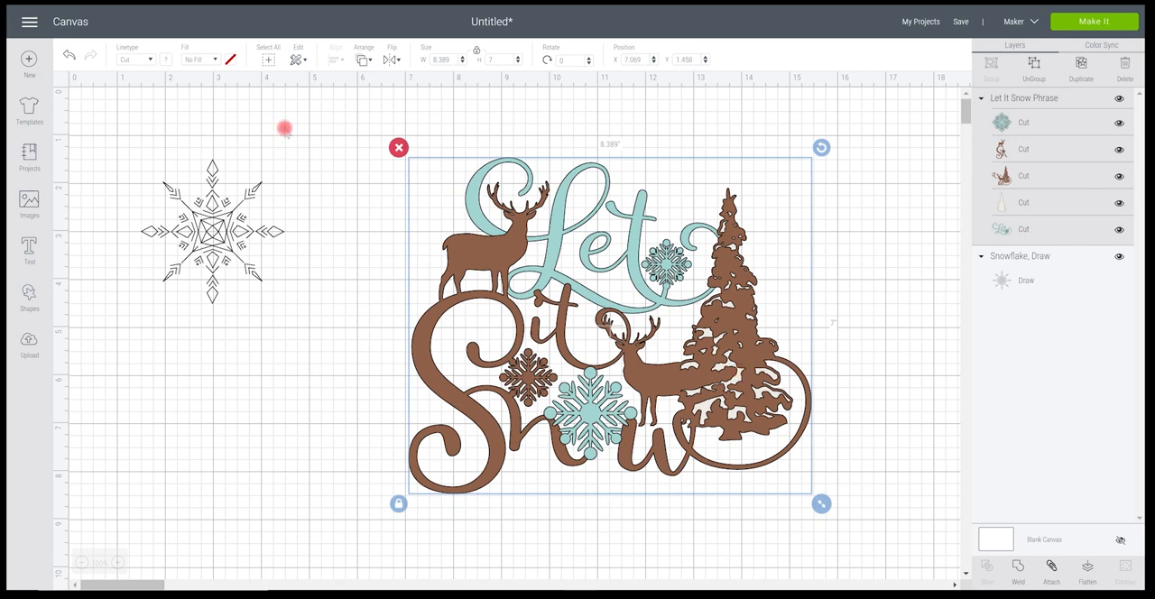
click(133, 57)
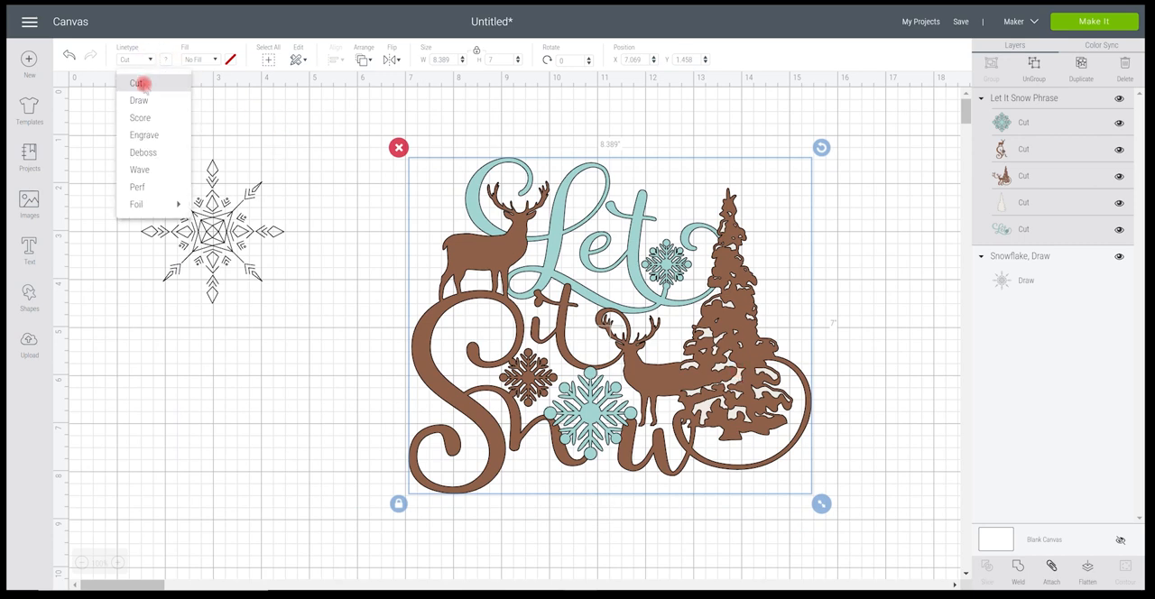
click(137, 101)
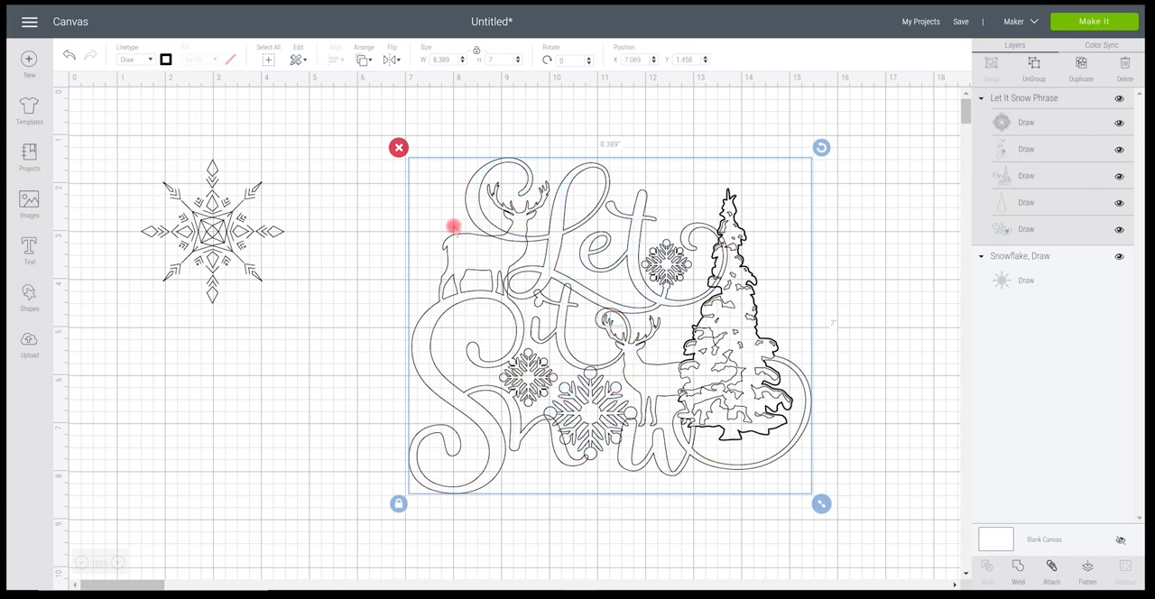
mouse_move(533, 260)
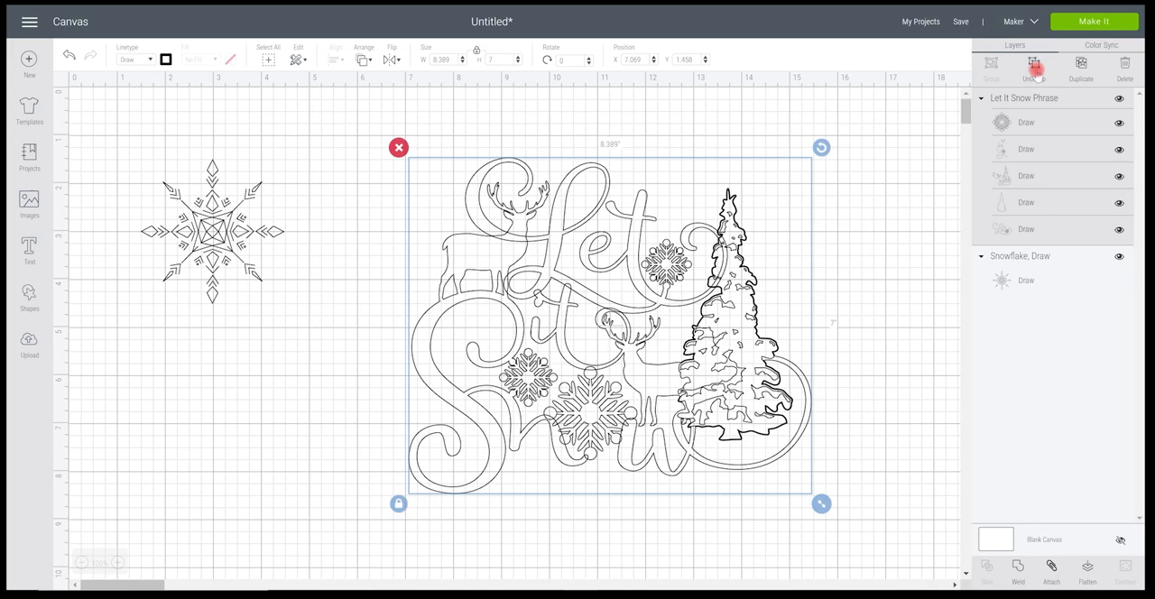
Ungroup the phrase, then pull the tree-and-deer layer and the Let lettering apart.
click(1035, 69)
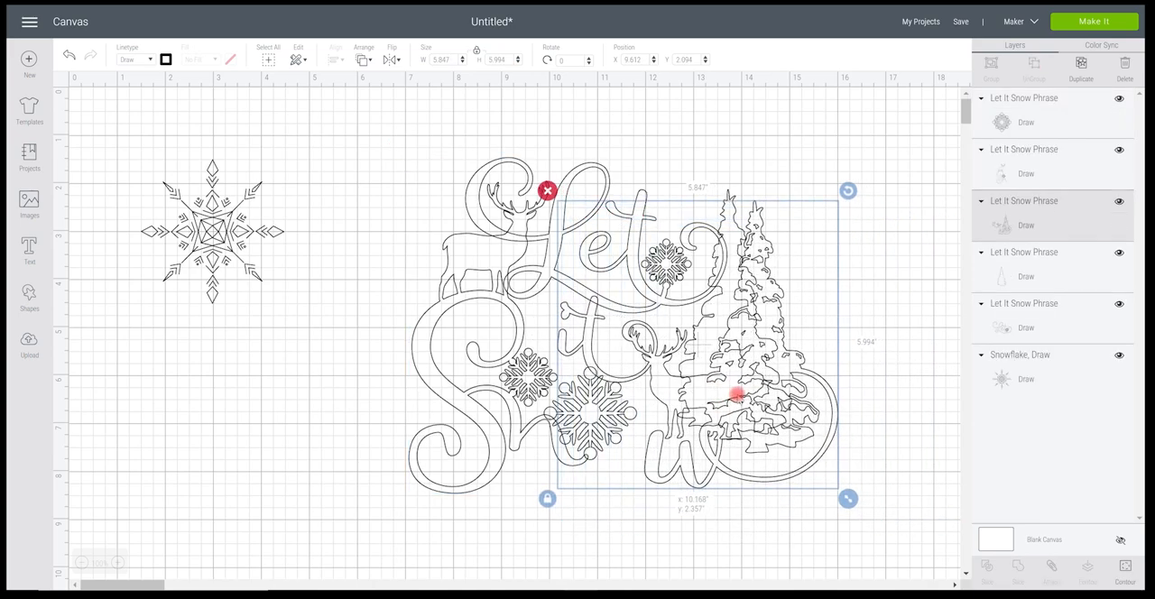
drag(740, 394, 749, 383)
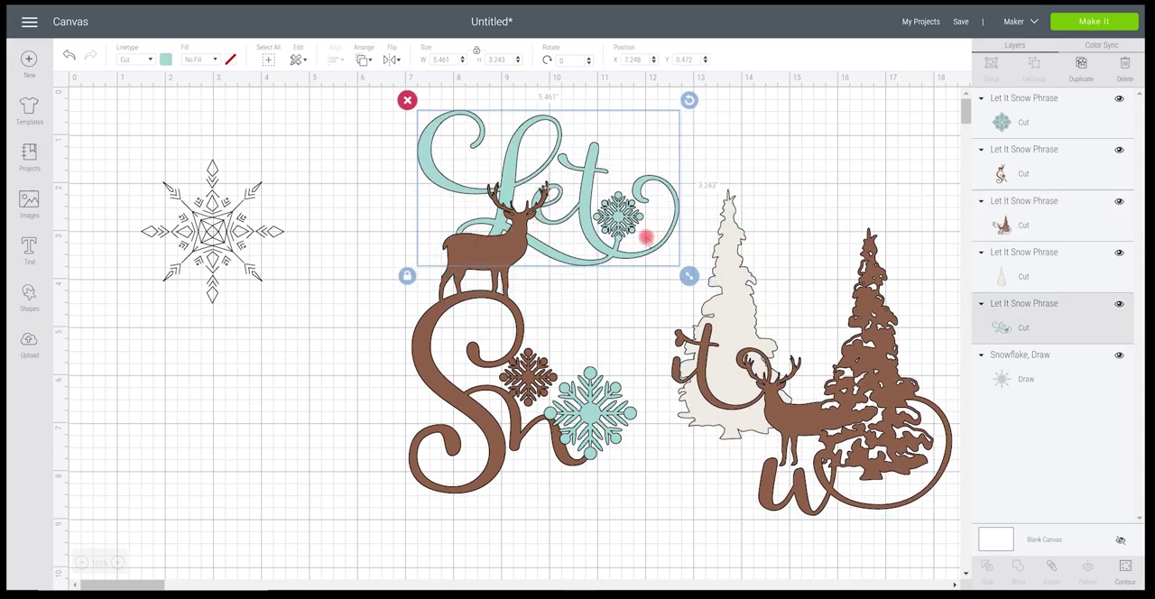
drag(545, 190, 568, 217)
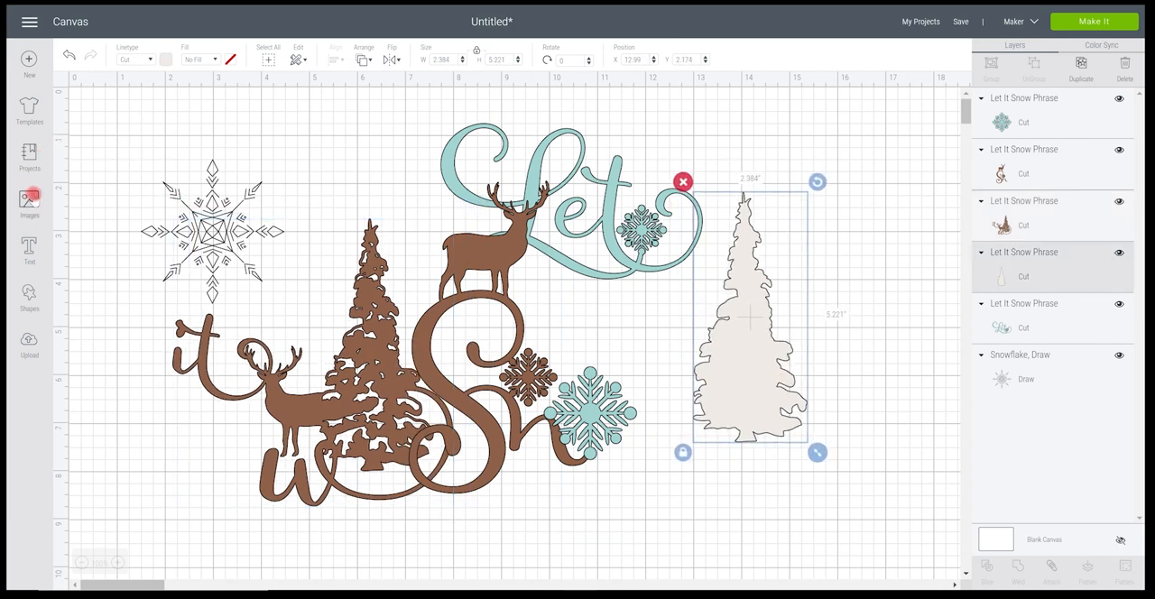
Search 'christmas tree' and 'deer' and insert the green tree and navy deer.
click(28, 202)
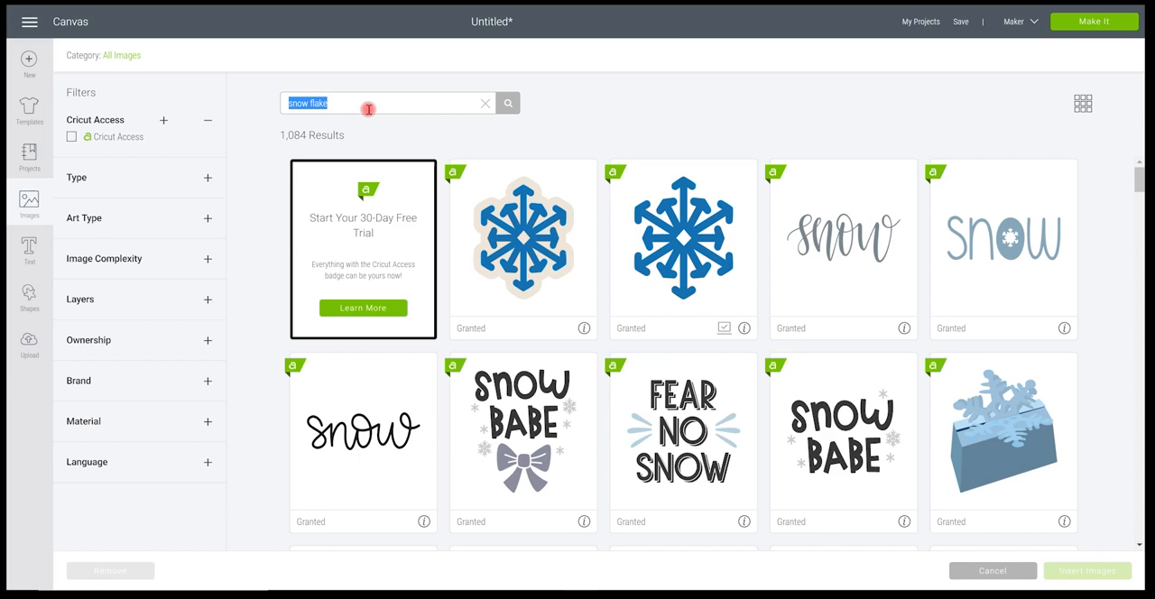
text(christmas tree)
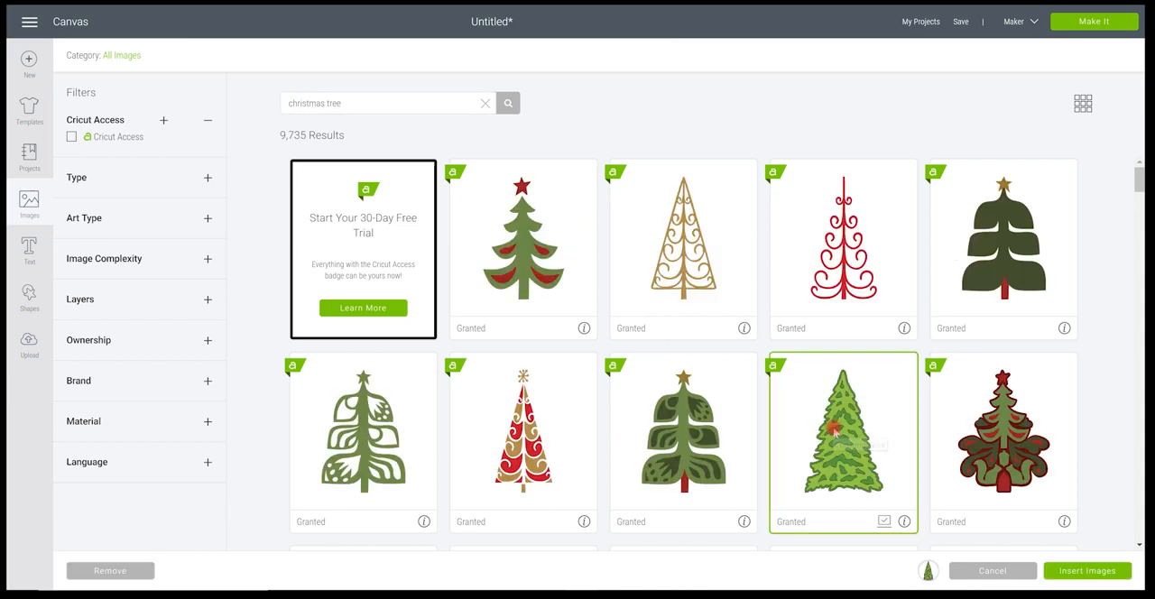
triple_click(343, 103)
text(deer)
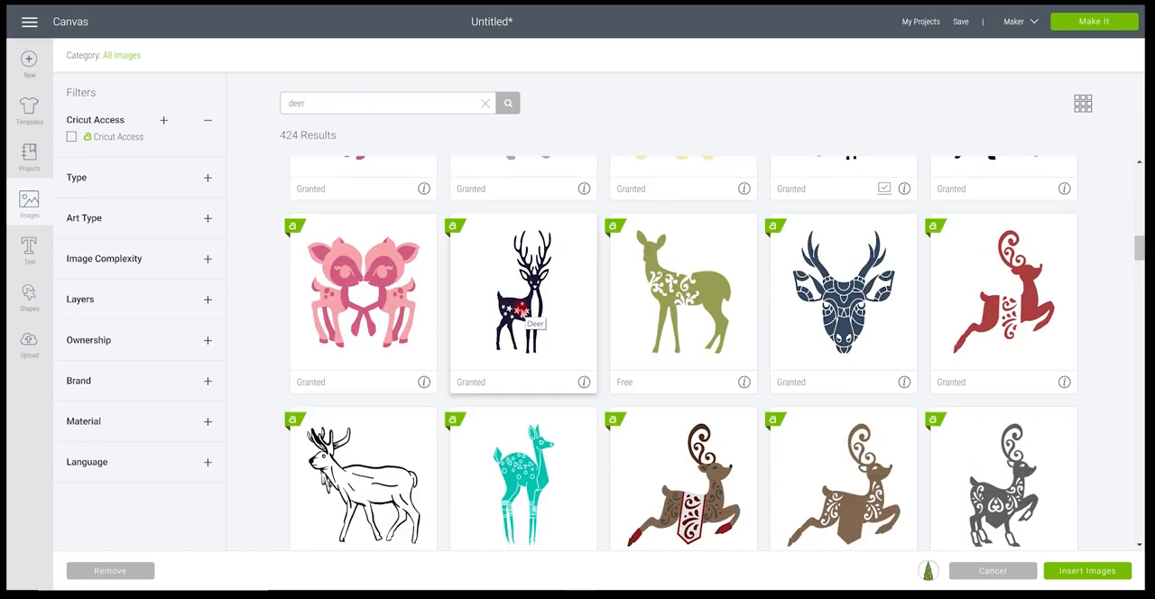
click(1087, 571)
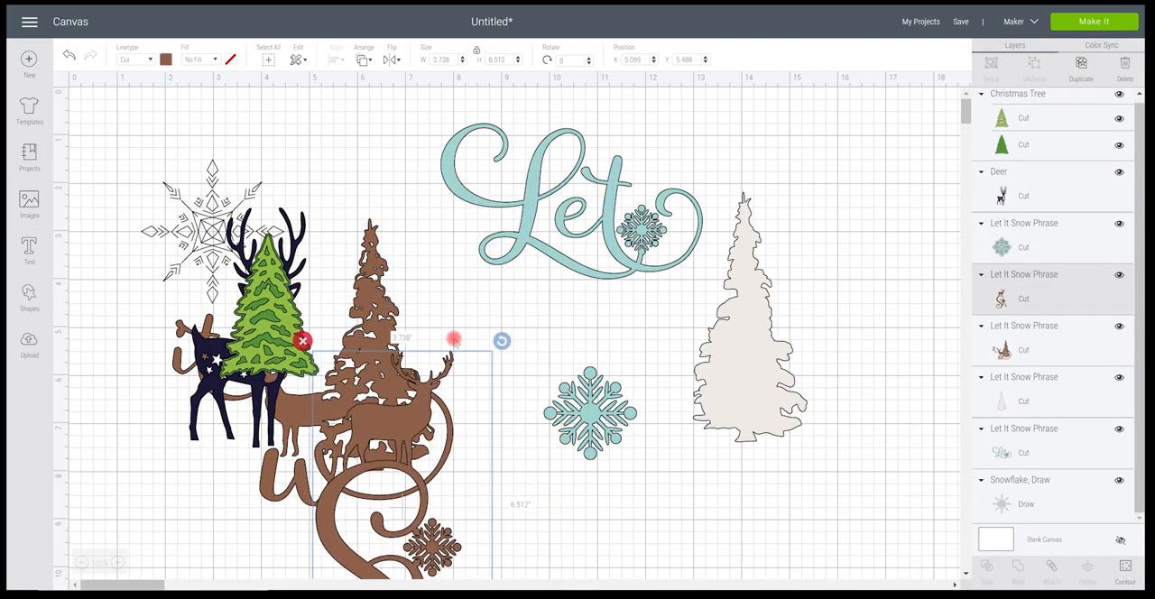
Lay the green tree over the pale tree silhouette and stretch it to cover.
drag(298, 316, 641, 288)
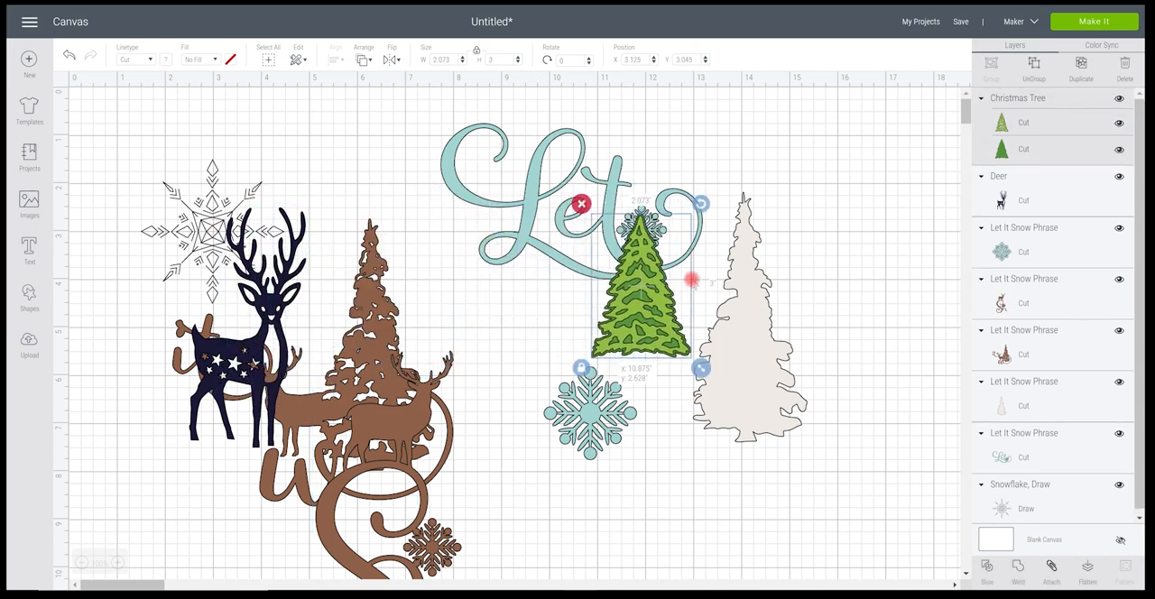
drag(641, 274, 762, 271)
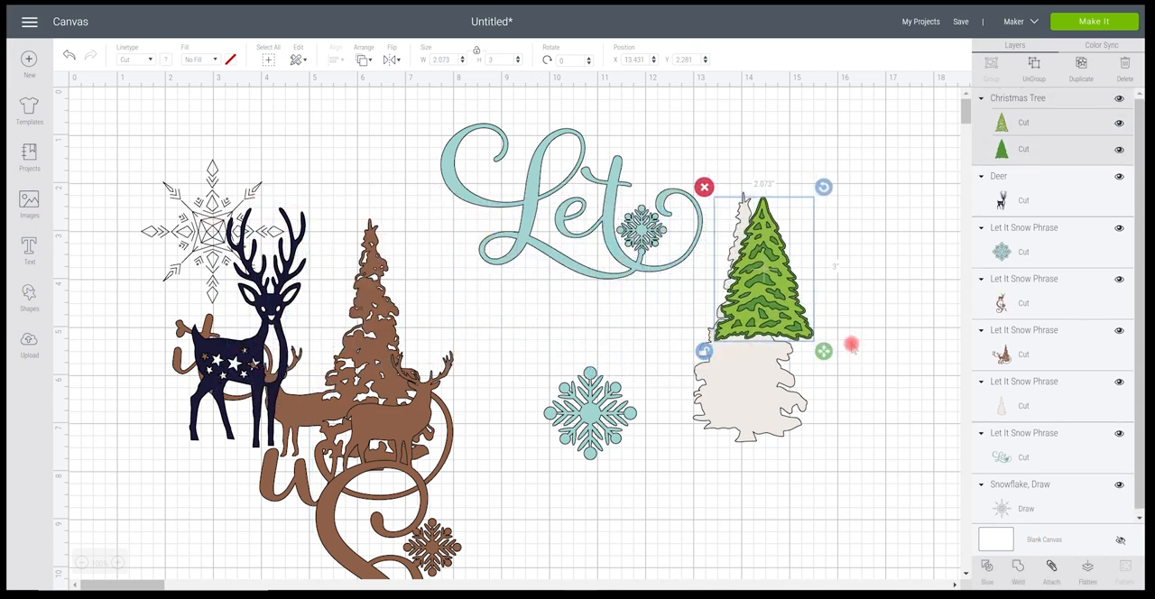
drag(823, 350, 813, 441)
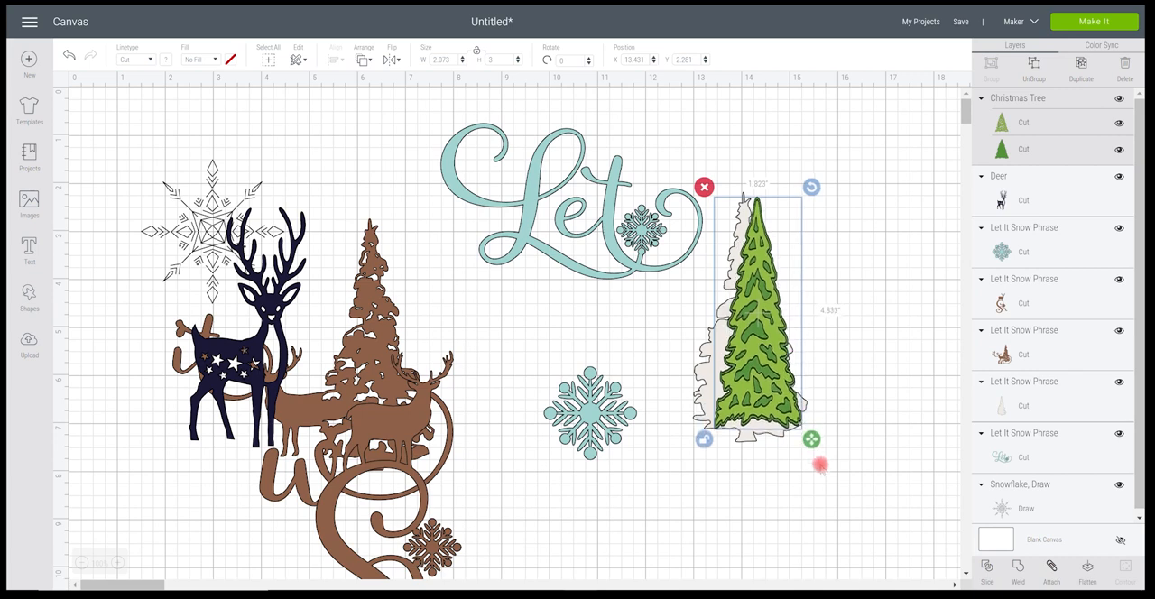
drag(812, 440, 848, 459)
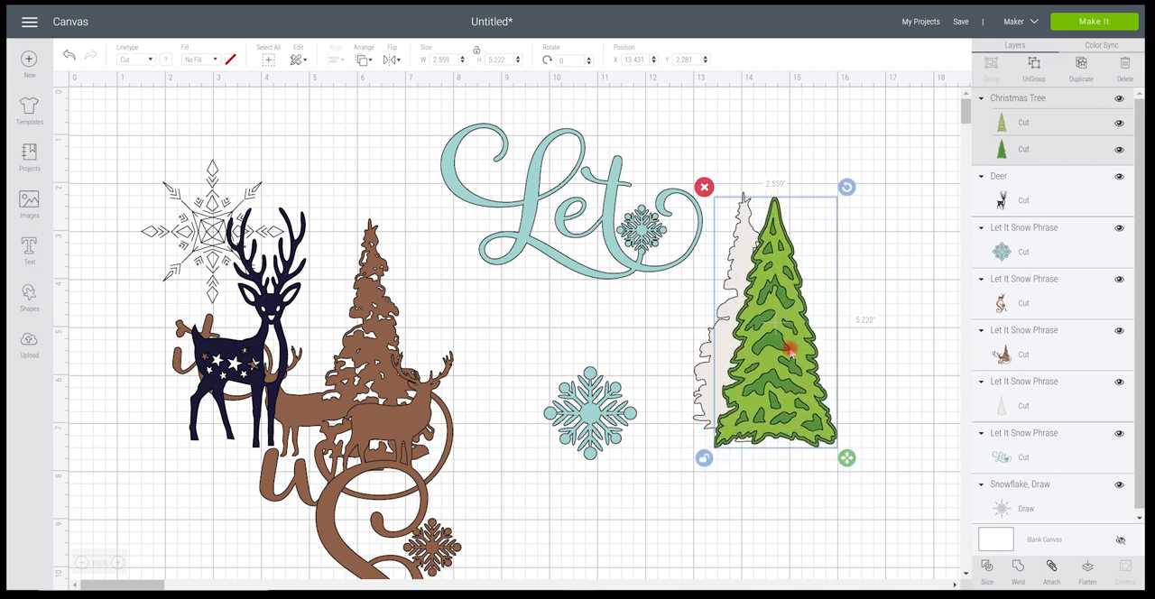
Remove the pale tree, move the teal snowflake below the green tree, and select the deer.
drag(773, 325, 650, 325)
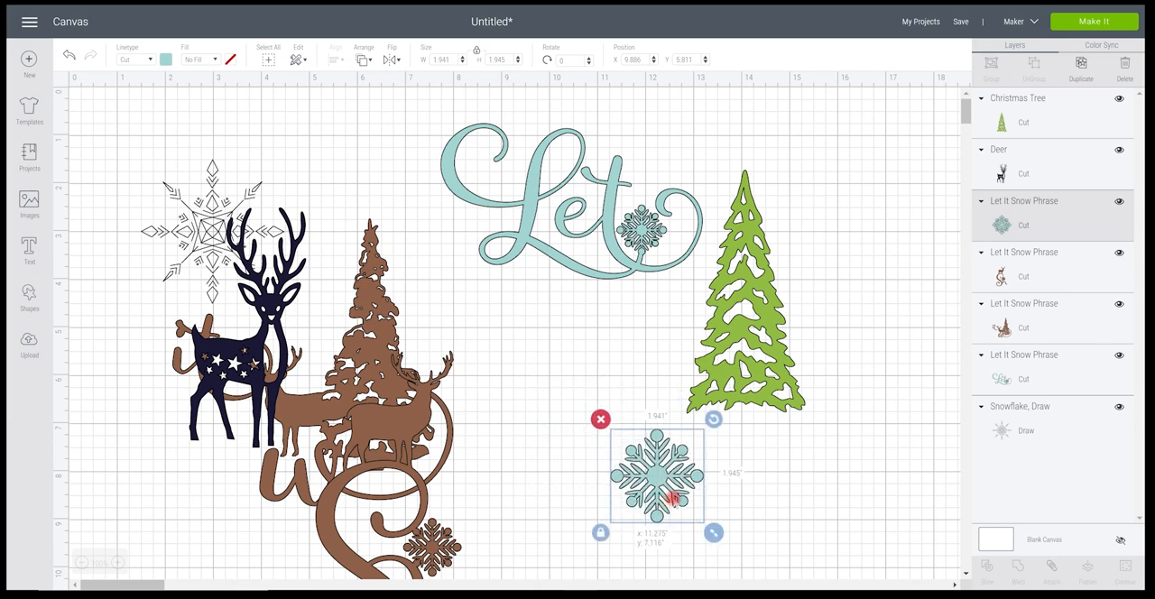
drag(657, 473, 642, 477)
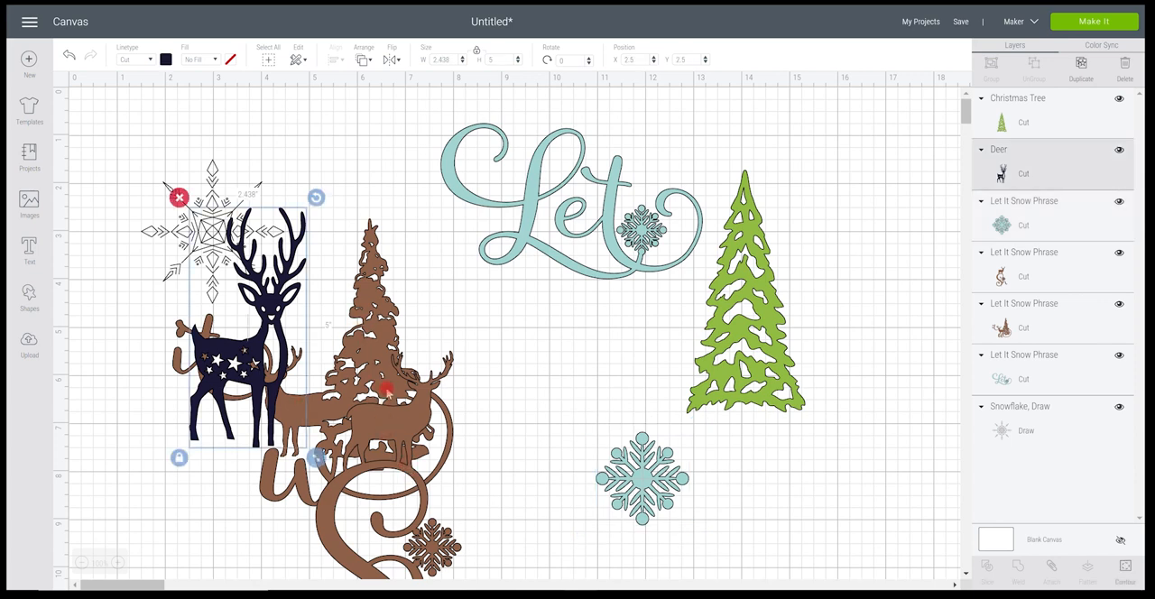
click(29, 251)
text(it)
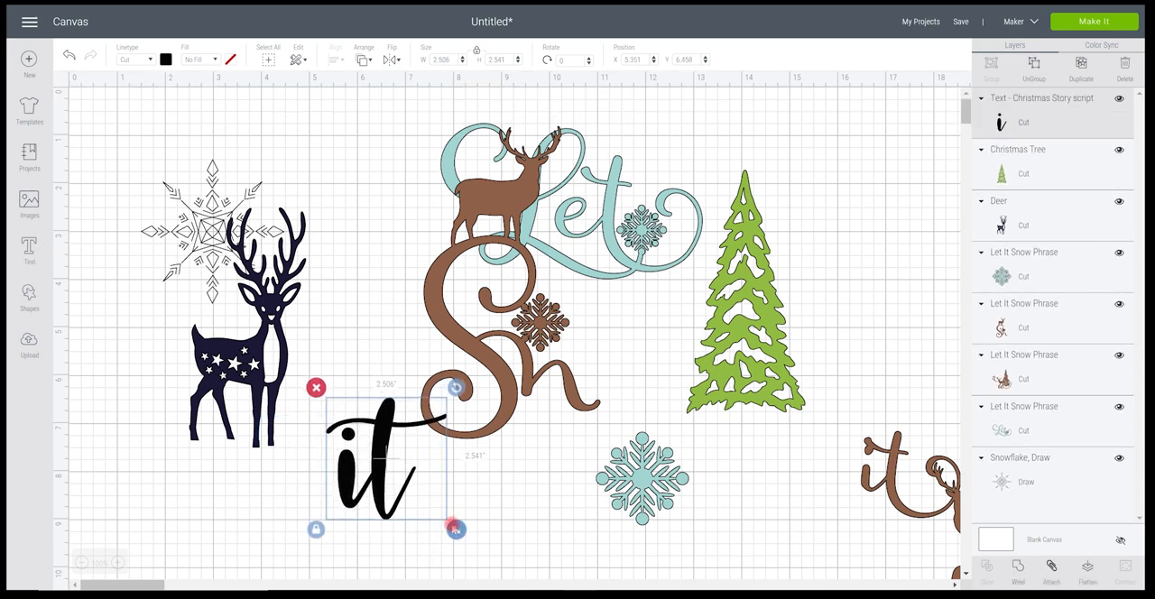
Move the script 'it' up beside the brown Sh just below 'Let'.
drag(383, 460, 581, 307)
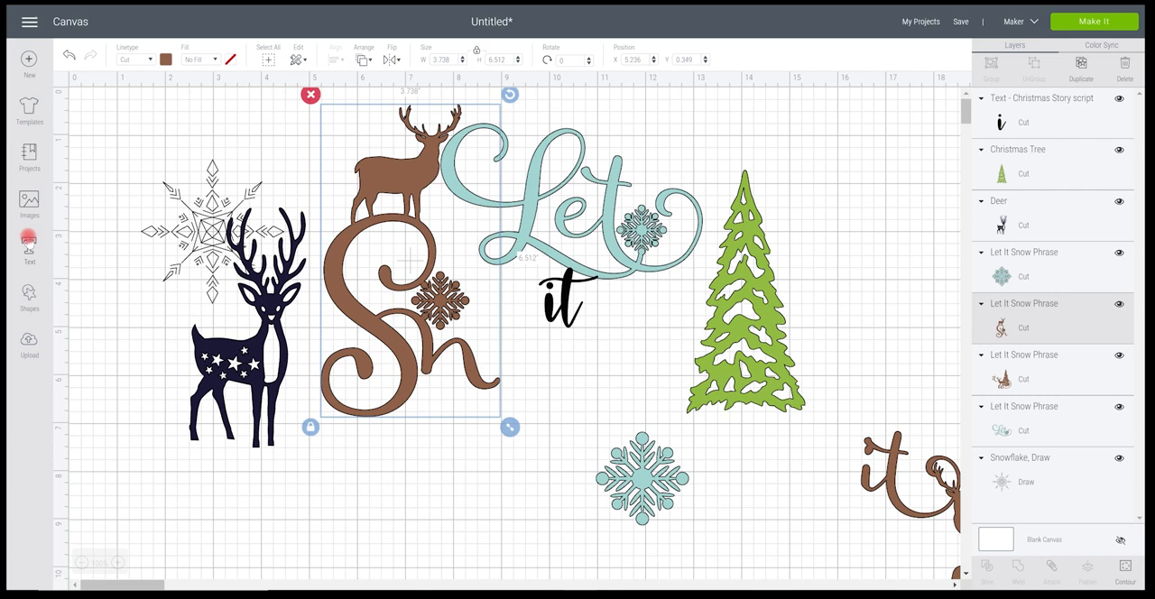
Add the word 'Snow' in MelodyChristmas font with tightened letter spacing.
click(29, 249)
text(Snow)
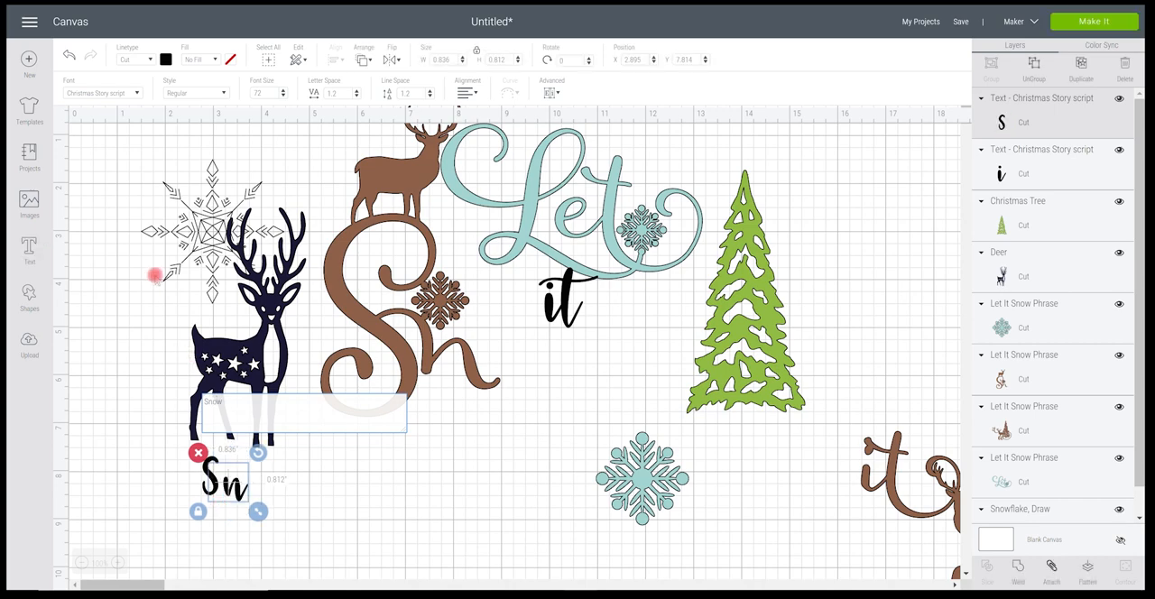
click(101, 94)
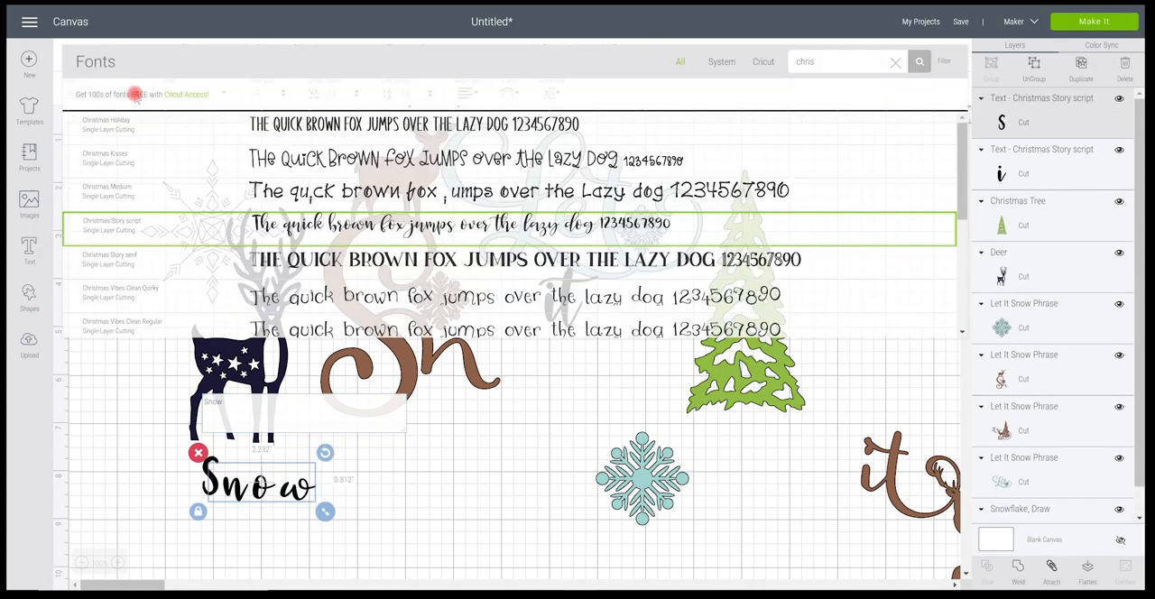
scroll(down, 3)
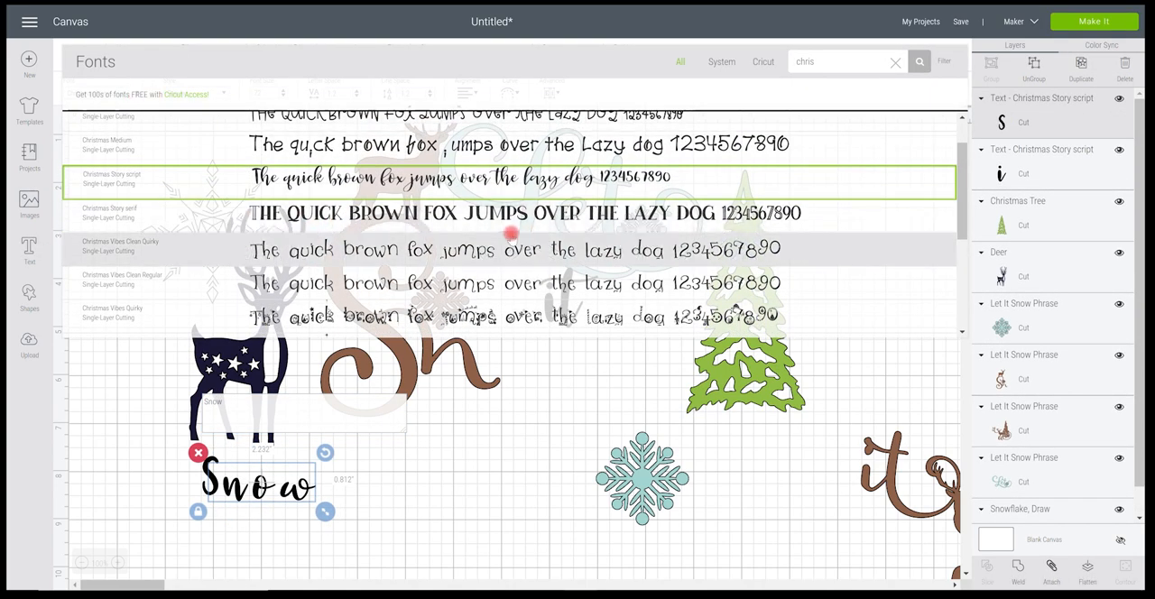
scroll(down, 3)
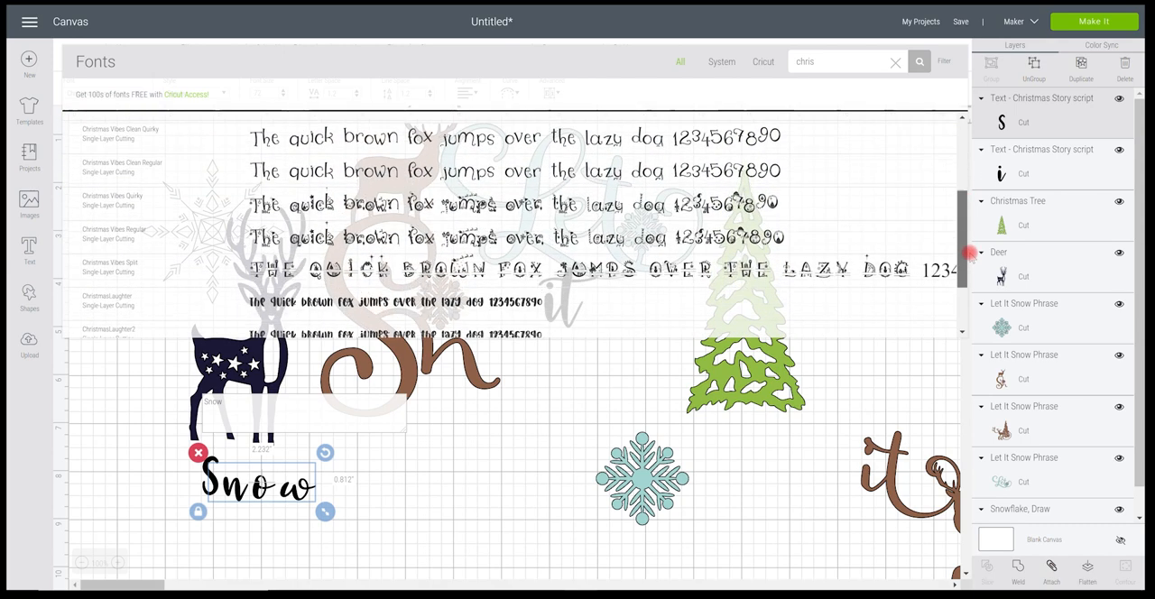
scroll(down, 3)
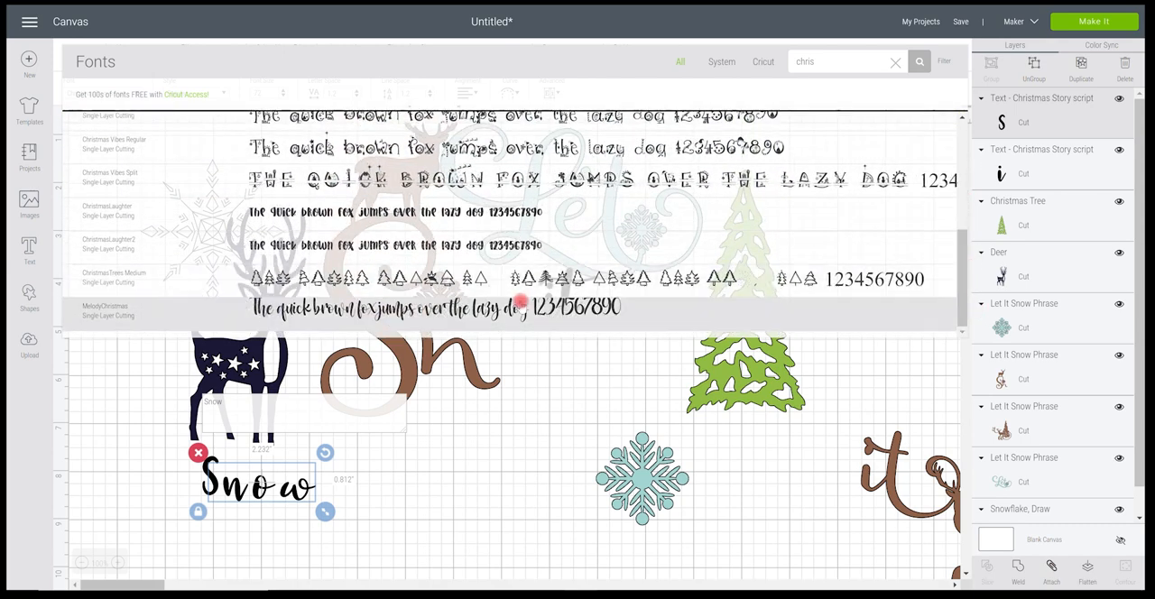
click(105, 310)
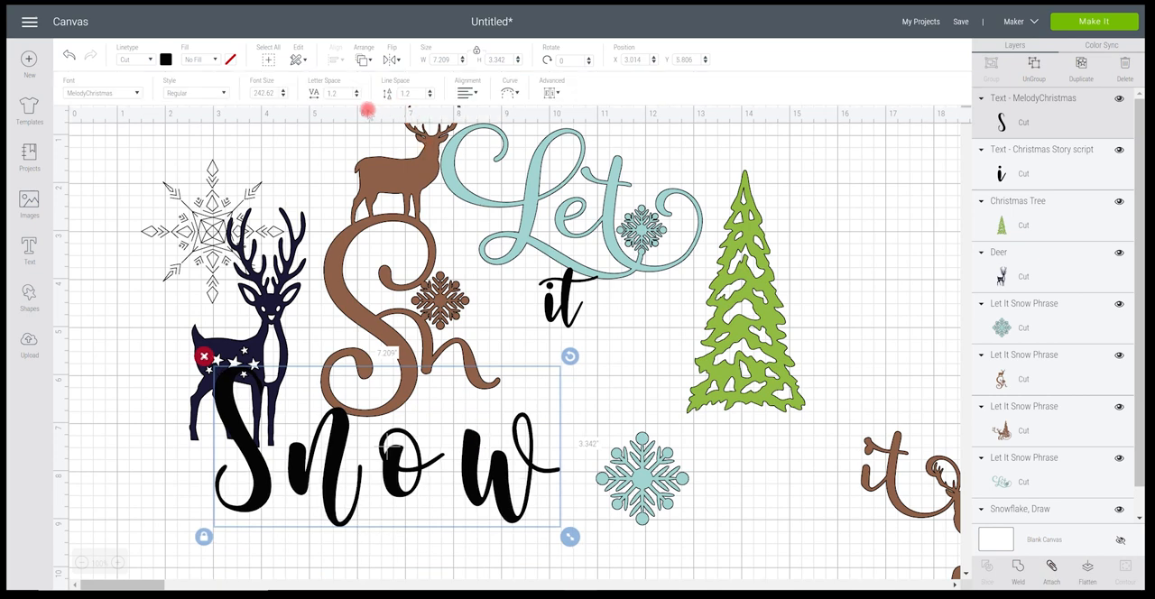
click(352, 94)
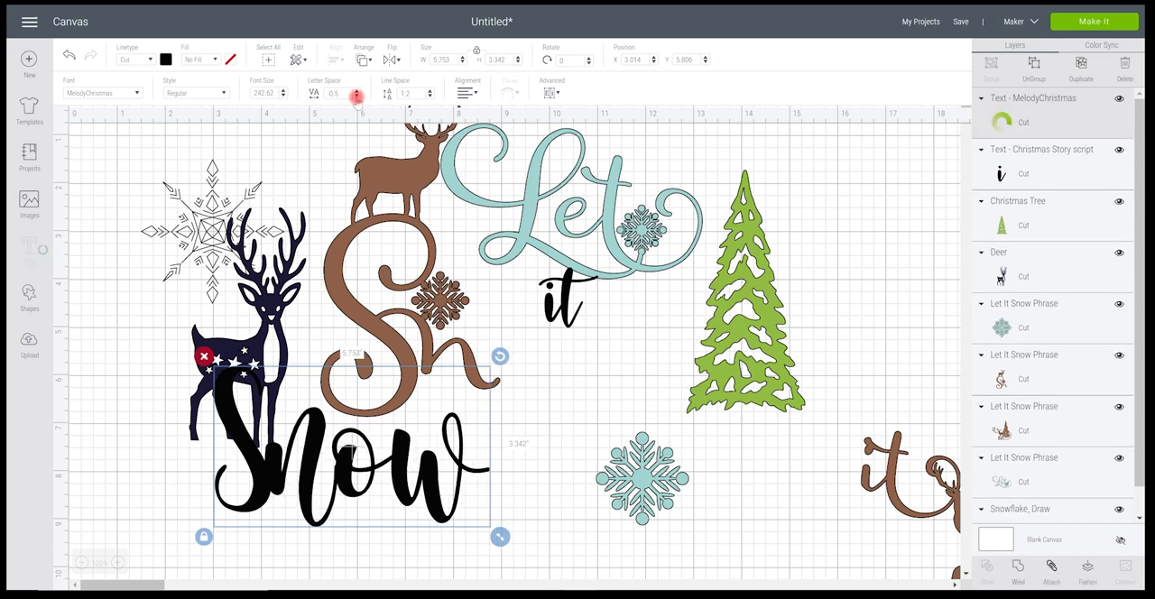
click(346, 92)
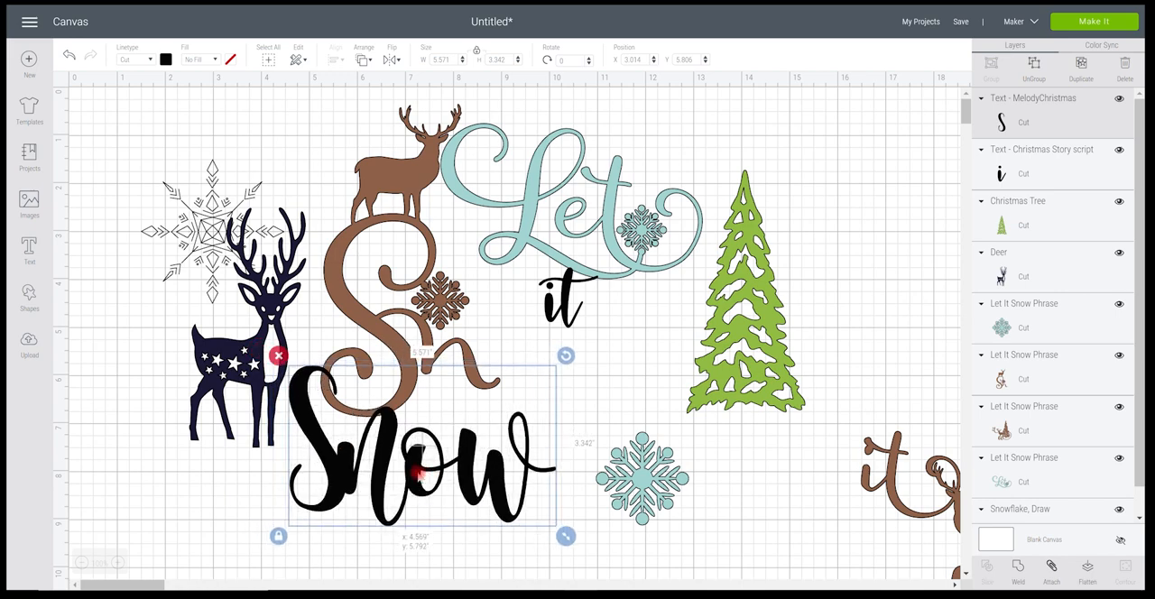
Set the brown Sh aside and place the blue snowflake at the end of 'Snow'.
drag(422, 442, 666, 311)
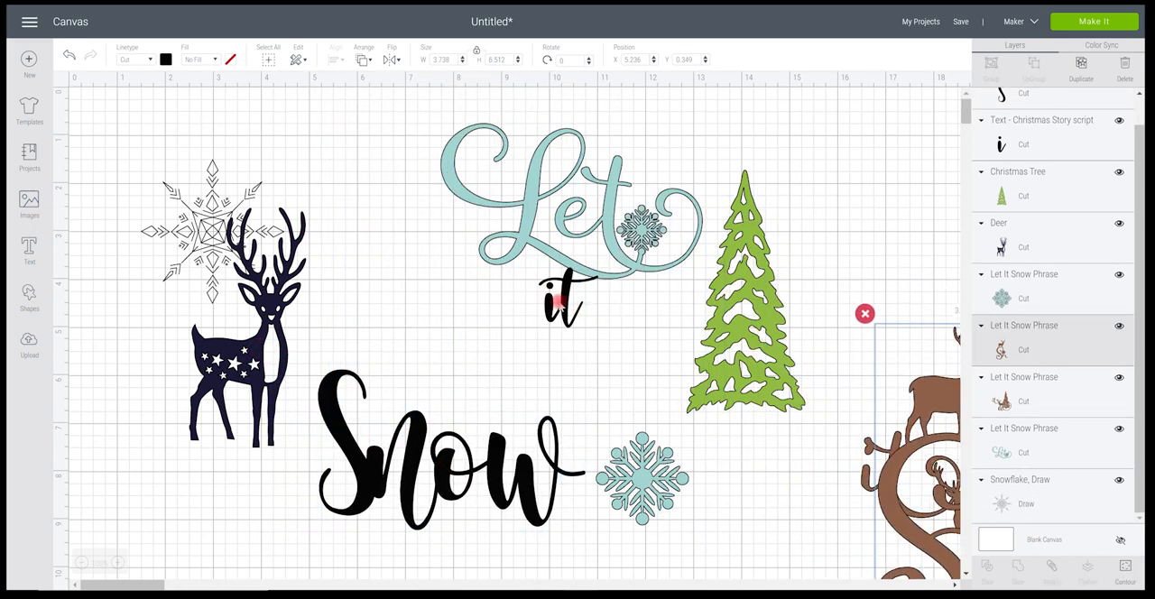
click(564, 302)
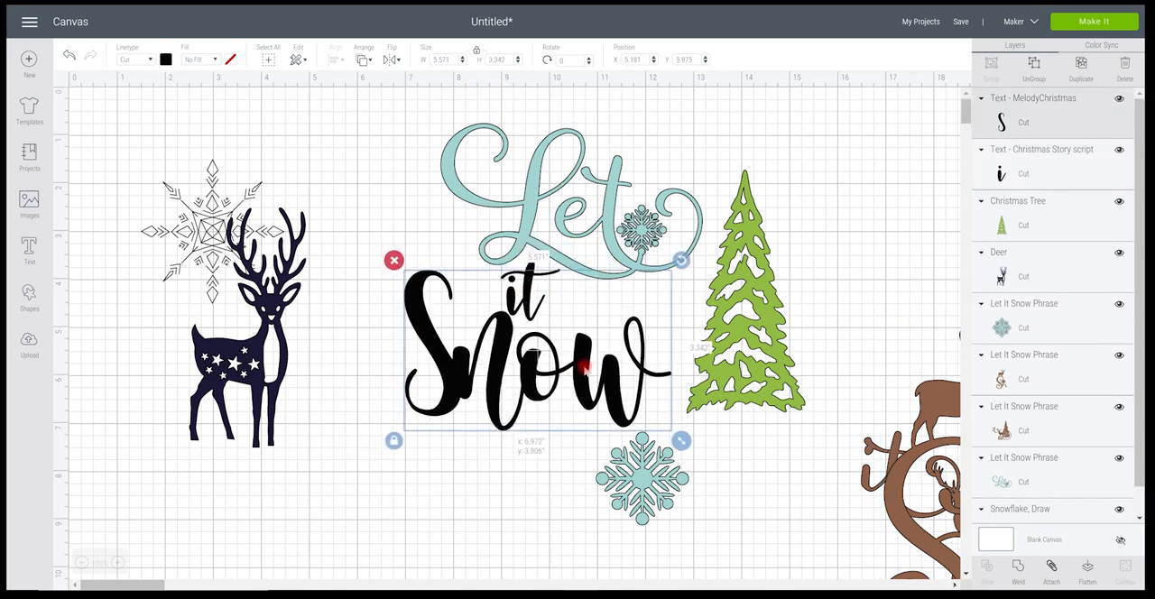
click(643, 473)
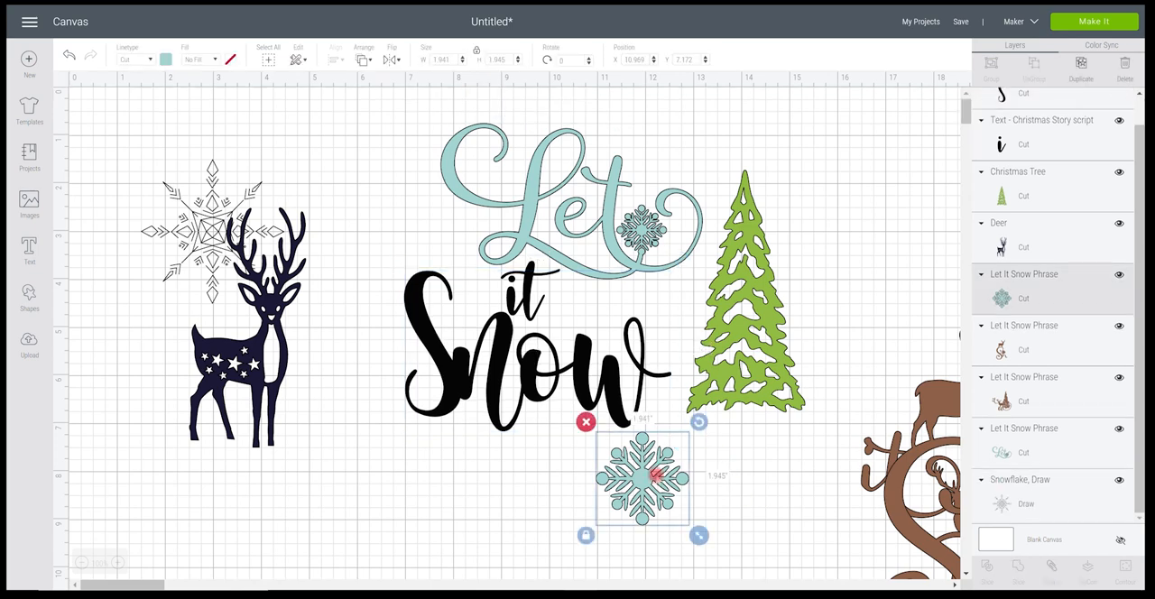
drag(642, 478, 679, 465)
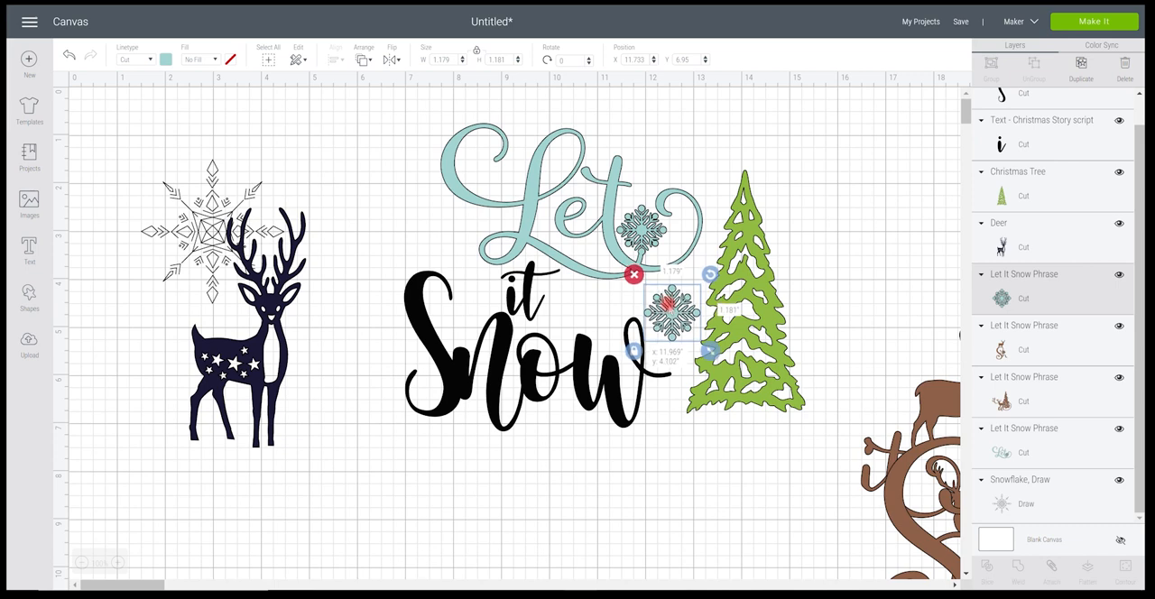
Shrink the navy deer and position it up beside 'Let'.
drag(672, 316, 677, 321)
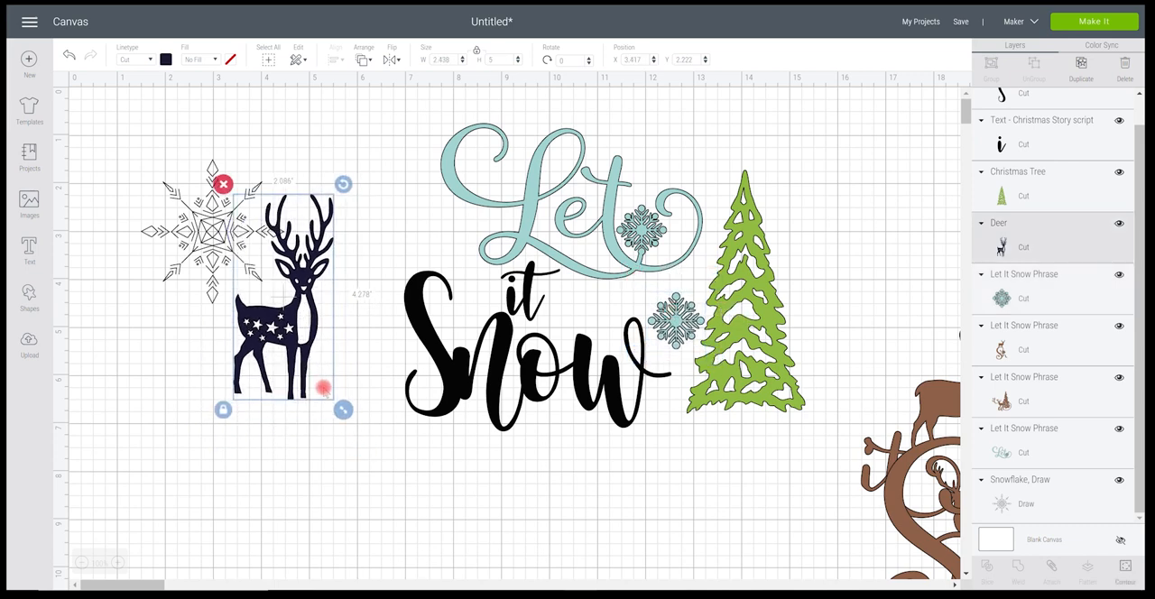
drag(343, 410, 300, 322)
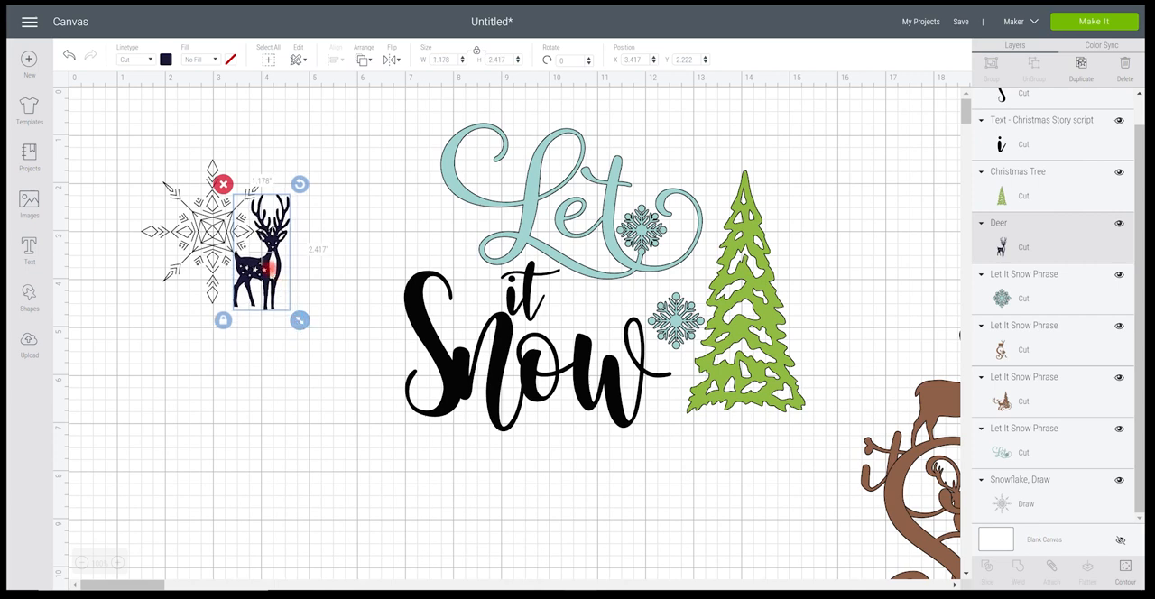
drag(262, 252, 419, 220)
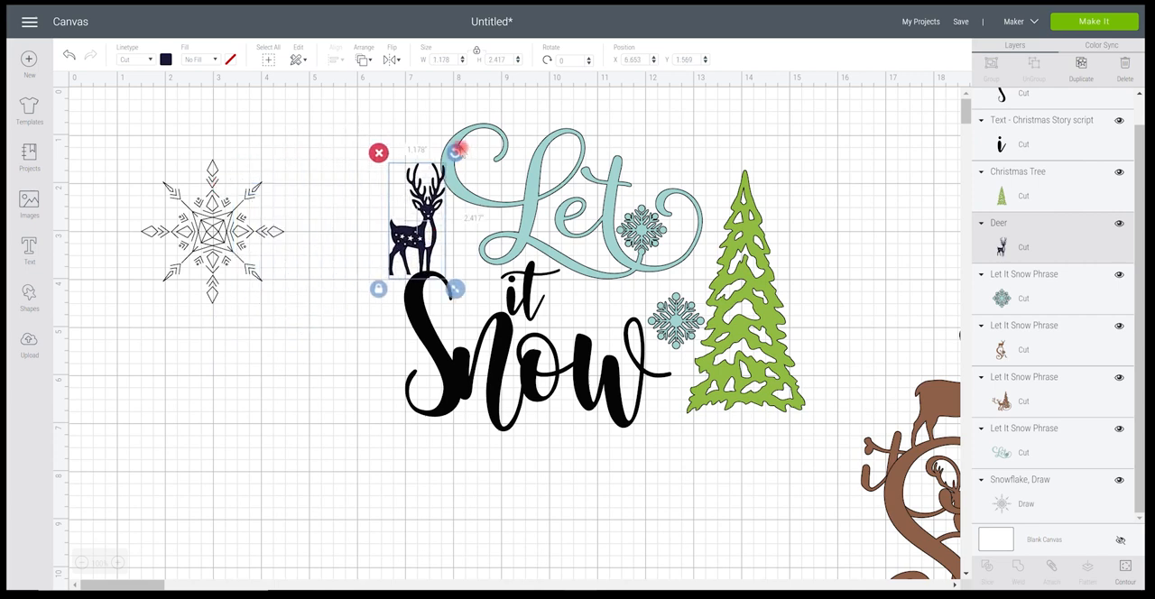
drag(458, 148, 441, 145)
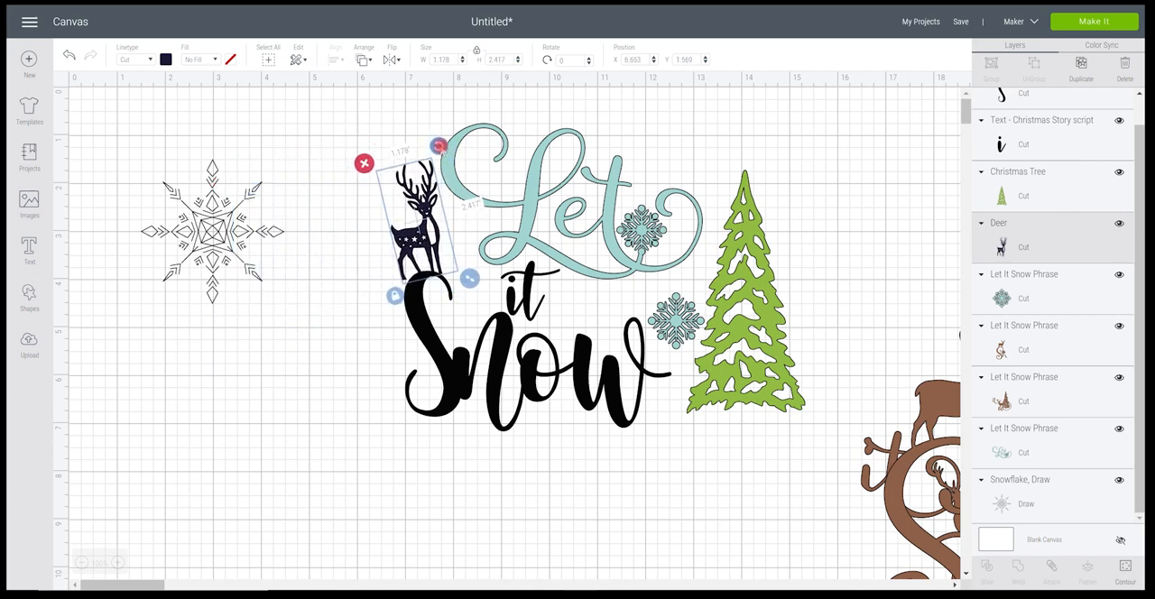
click(458, 513)
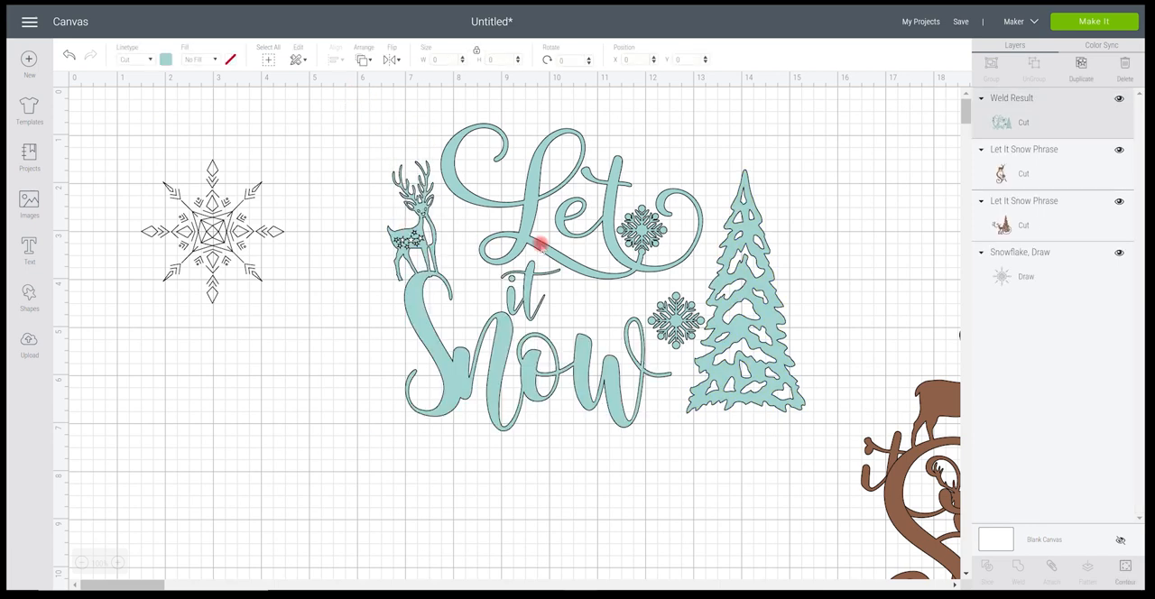
Set the welded Let It Snow design's operation from Cut to Draw.
click(134, 60)
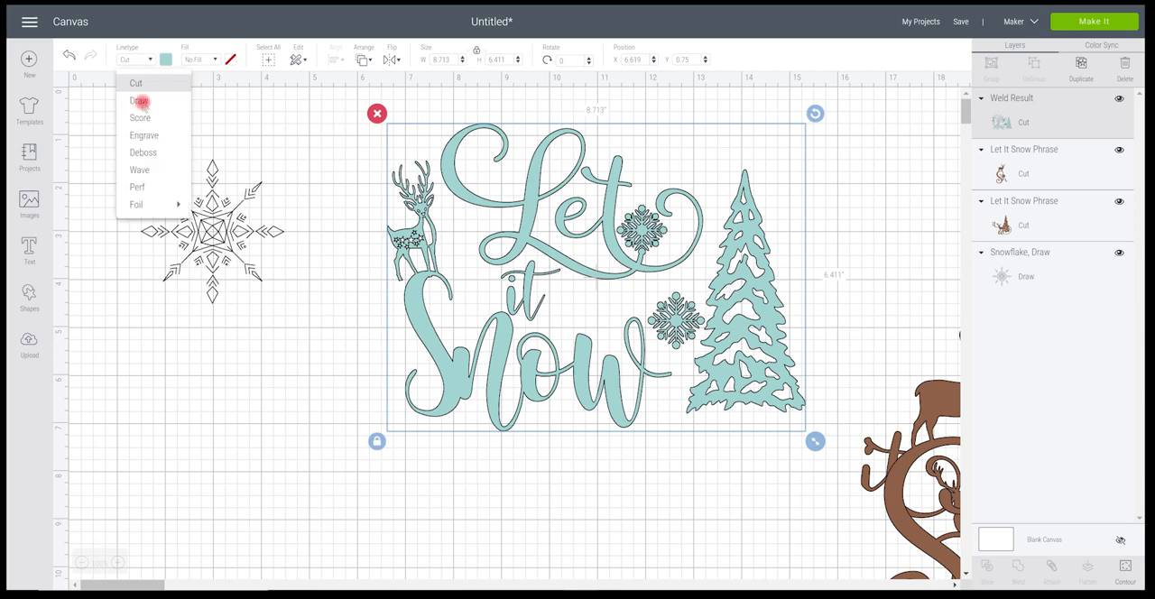
click(140, 102)
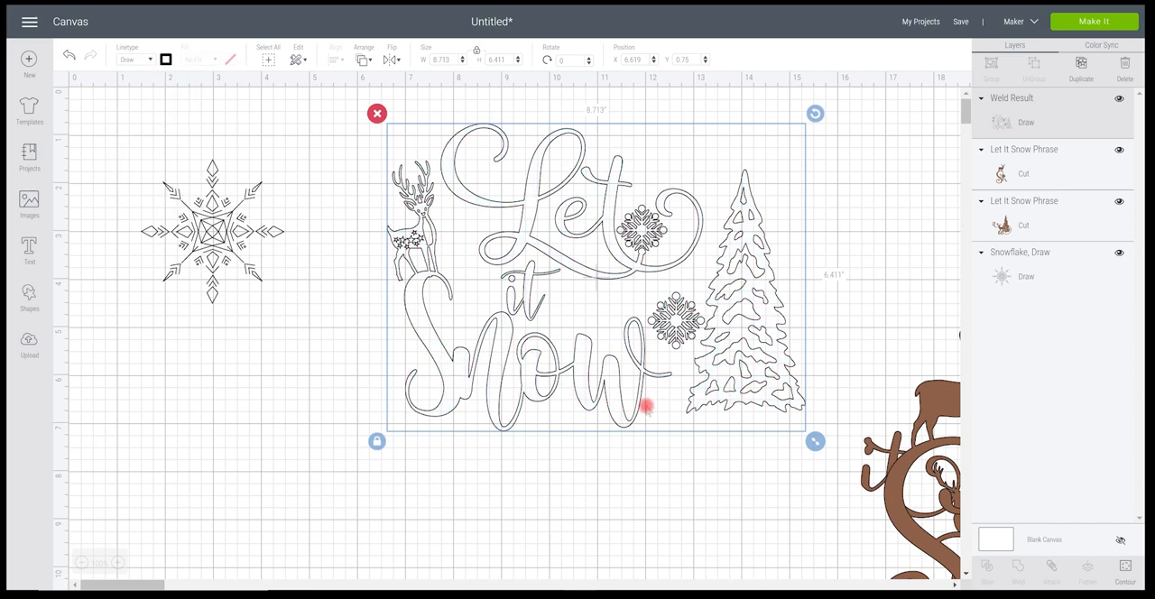
mouse_move(495, 296)
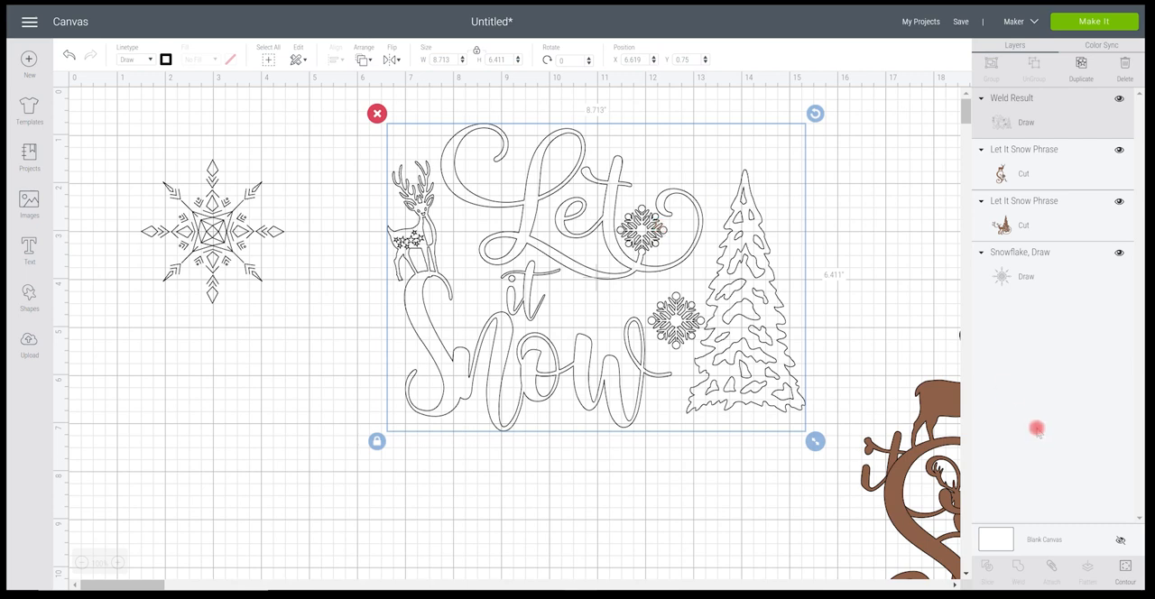
mouse_move(365, 83)
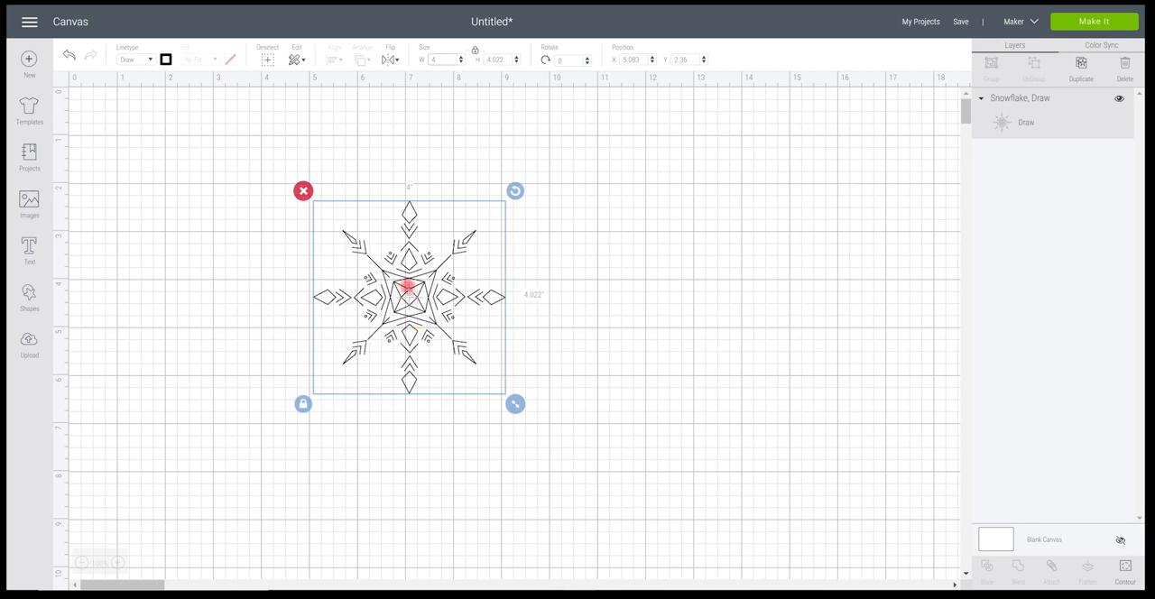
Nudge the 4-inch snowflake slightly to the right on the canvas.
drag(408, 294, 415, 298)
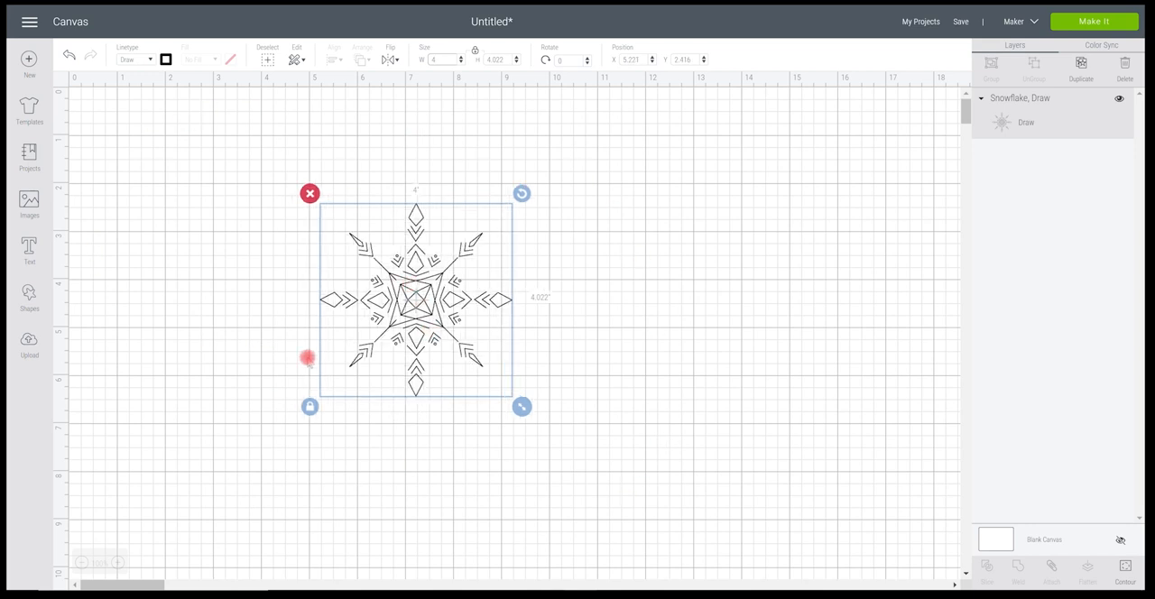
mouse_move(430, 268)
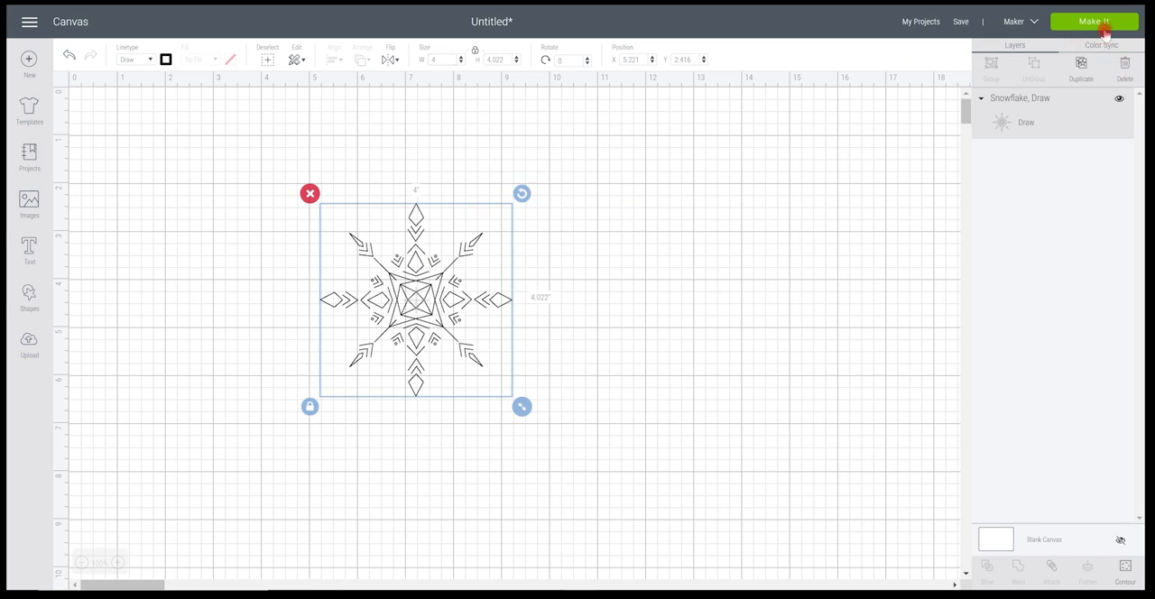
Proceed to Make It and drag the snowflake to the centre of the 12x12 mat preview.
click(1094, 22)
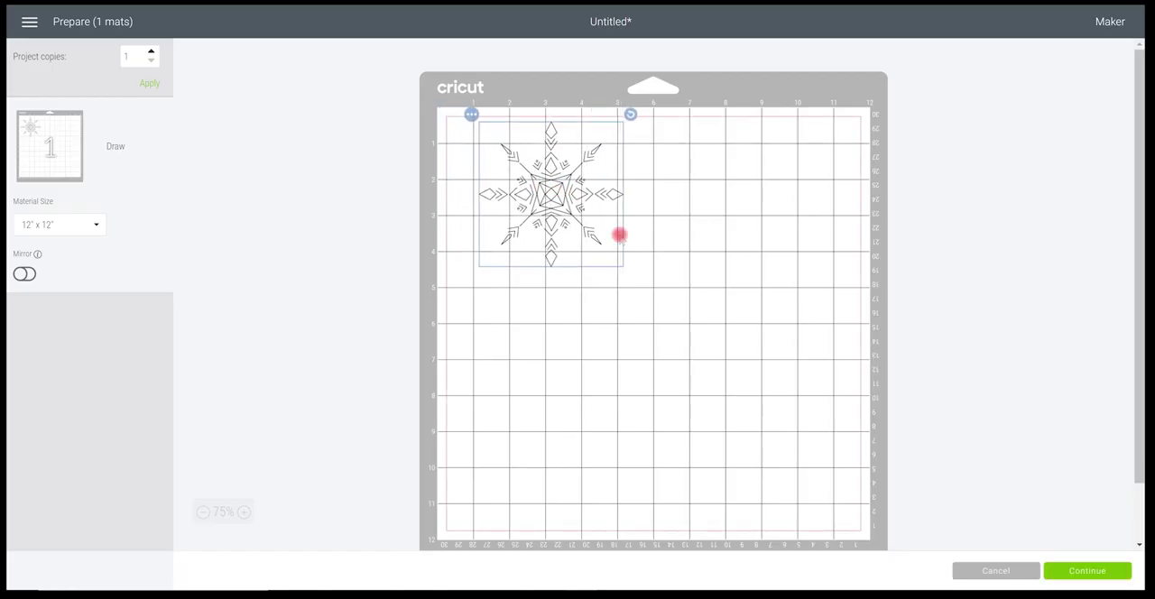
drag(550, 192, 660, 299)
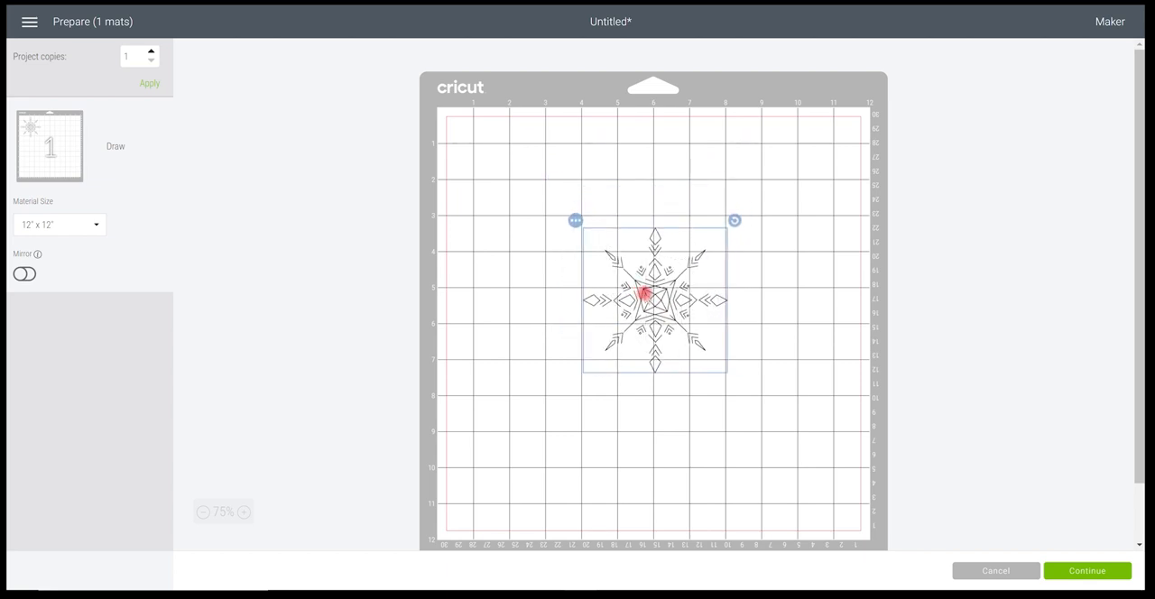
drag(653, 298, 654, 322)
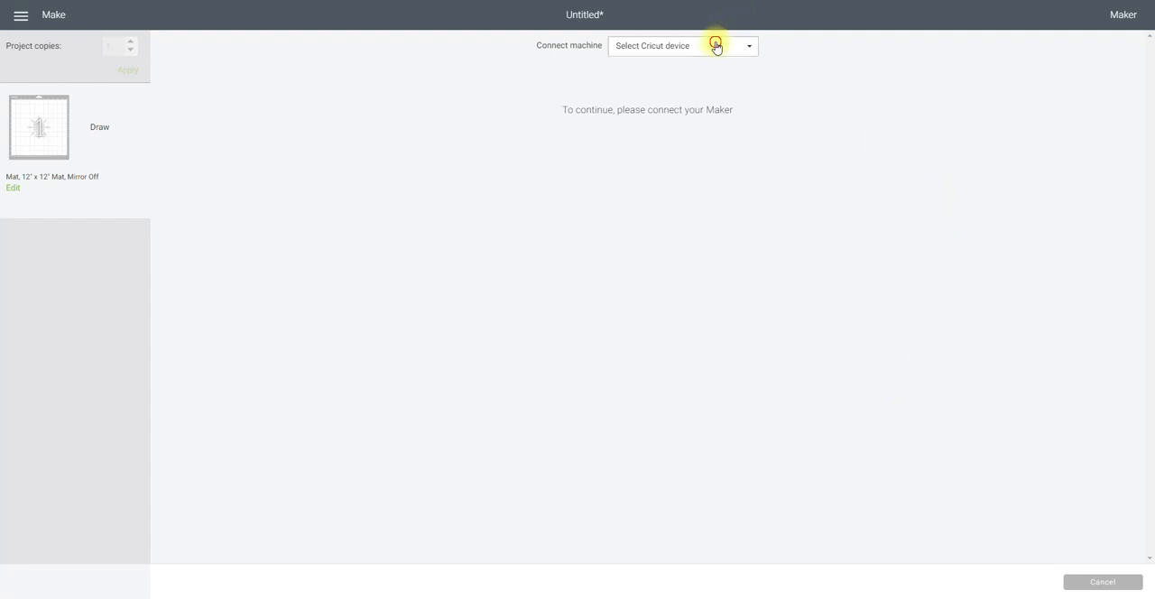
Connect the Cricut Maker and choose Medium Cardstock – 80 lb (216 gsm) from Browse All Materials.
click(714, 47)
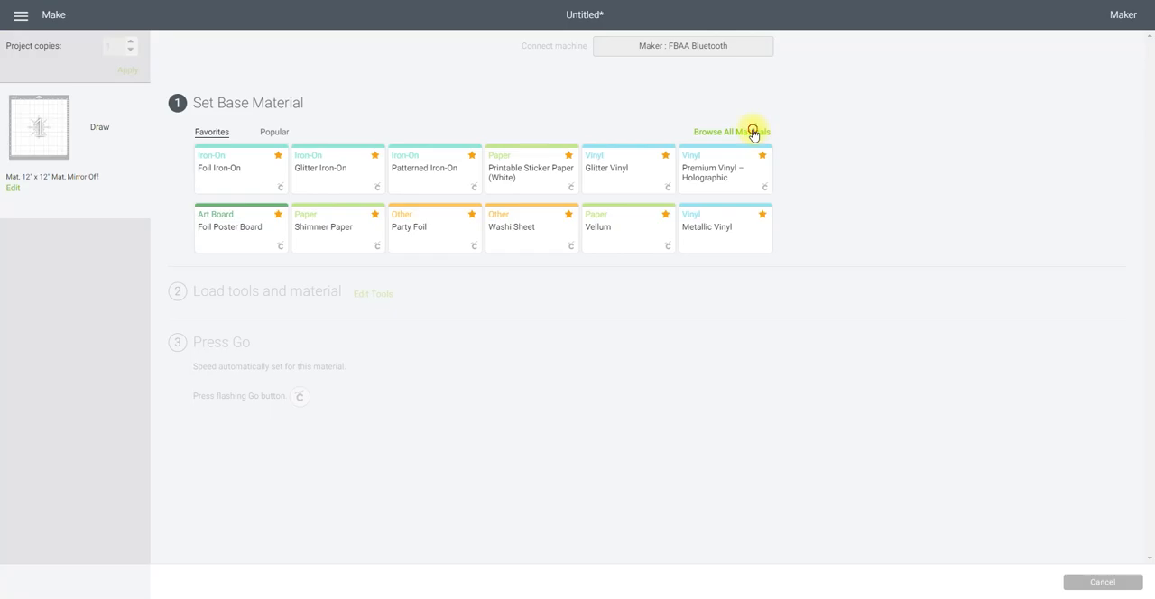
click(731, 132)
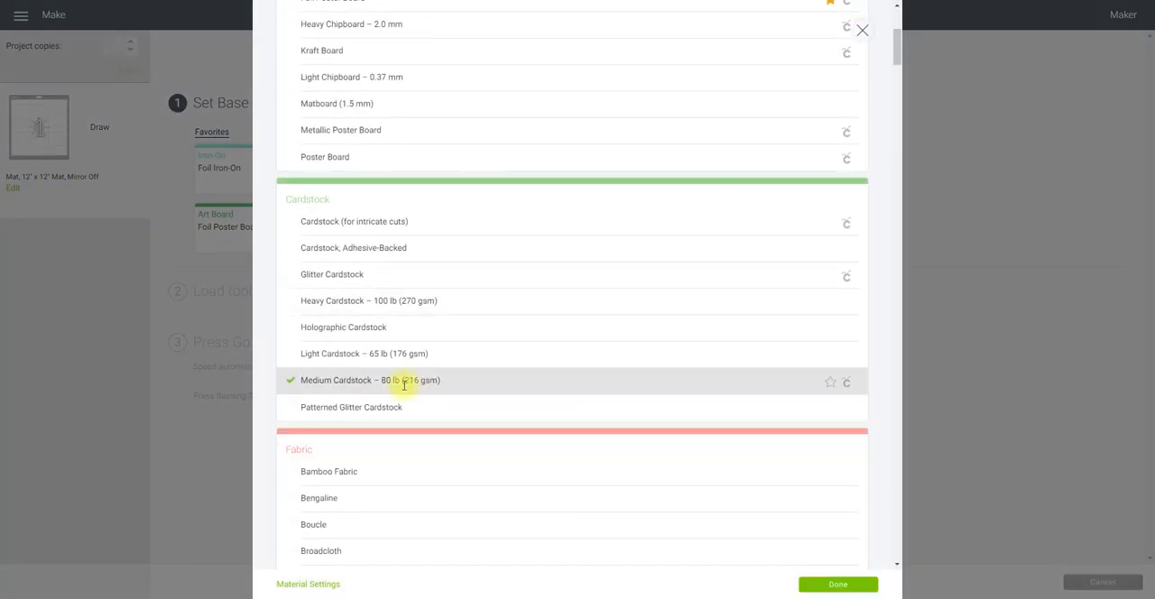
click(838, 585)
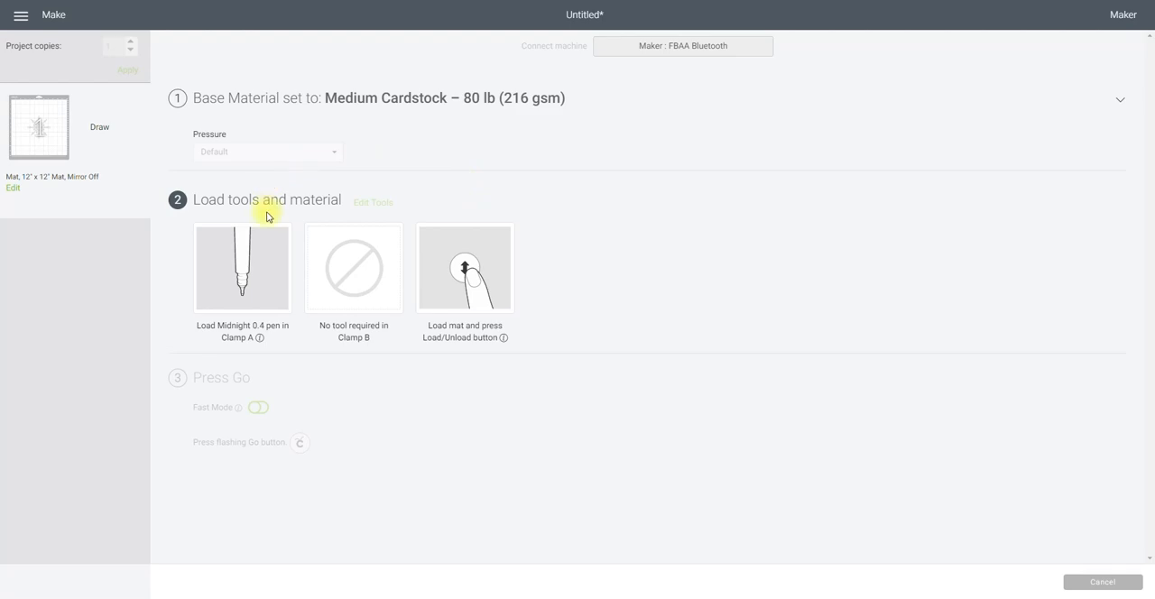